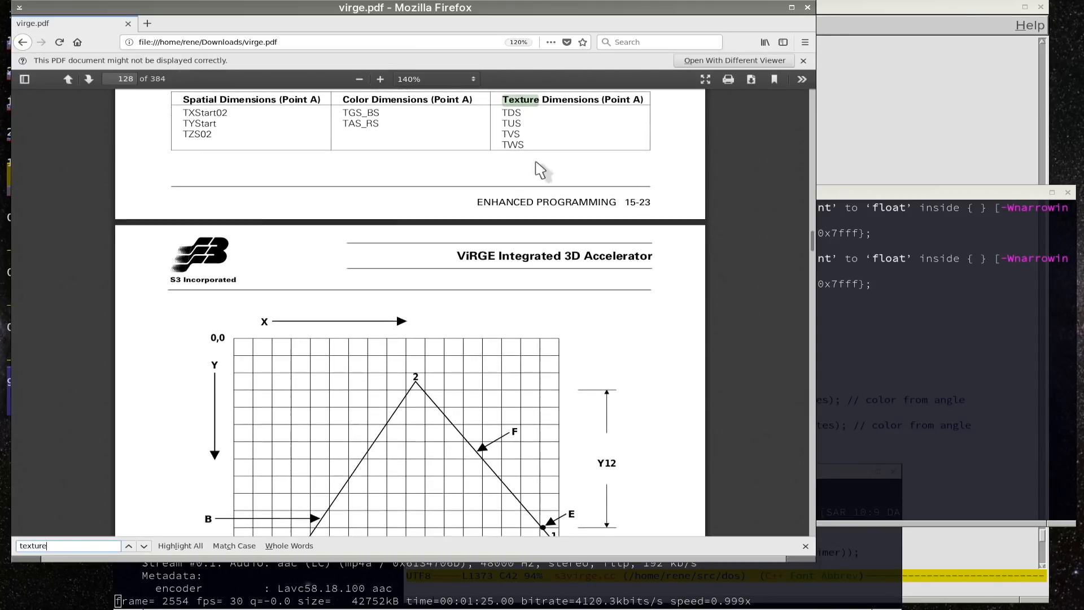
Scroll through the magnified red, green, blue and white pixel grid in xmag to inspect individual texels
scroll("down", 3)
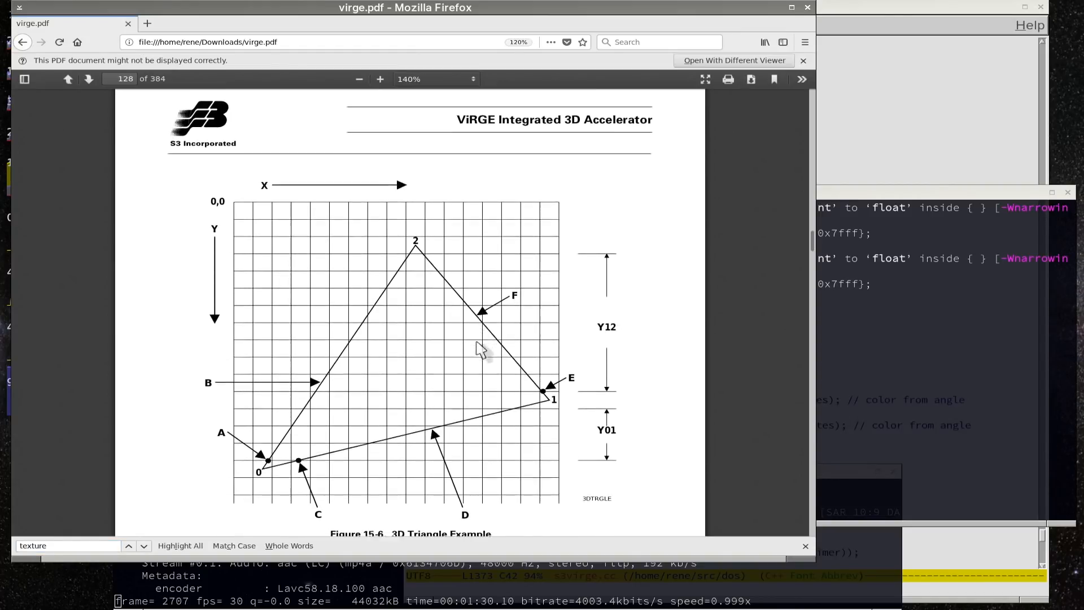
scroll("down", 3)
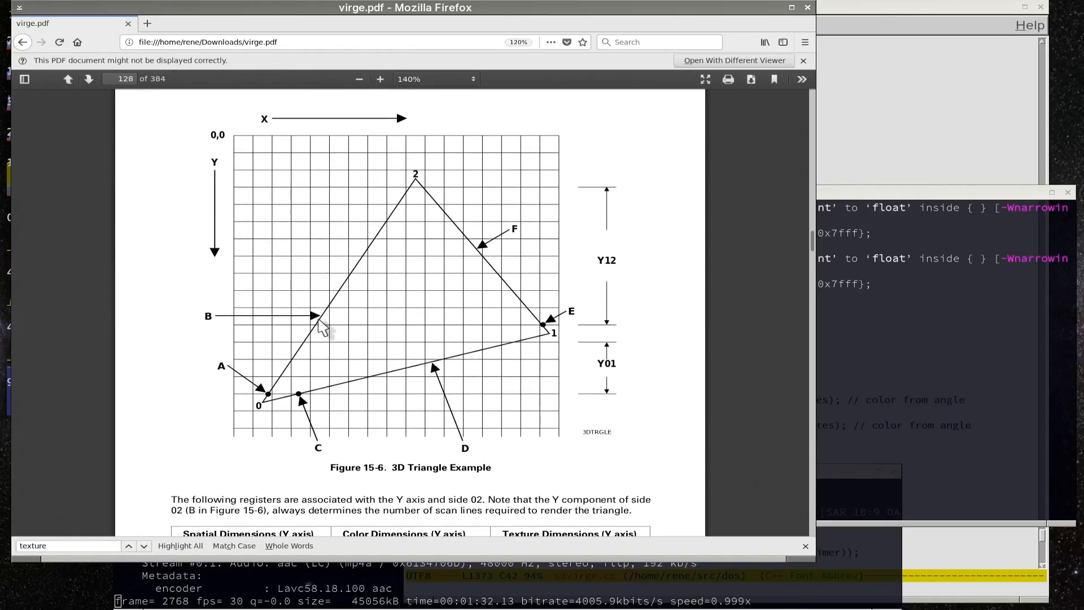
scroll("down", 3)
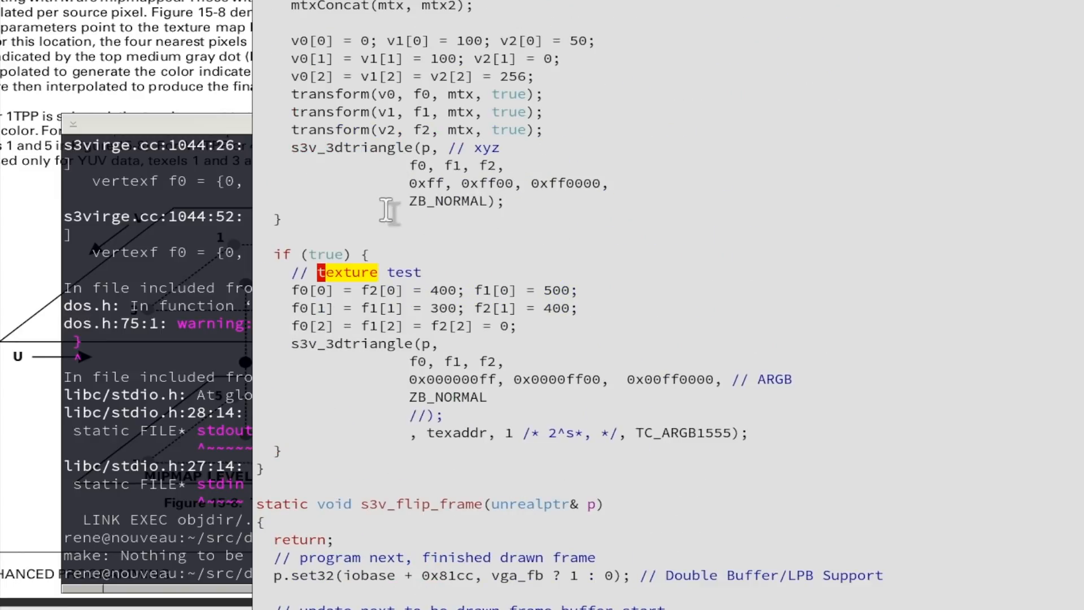
mouse_move(433, 296)
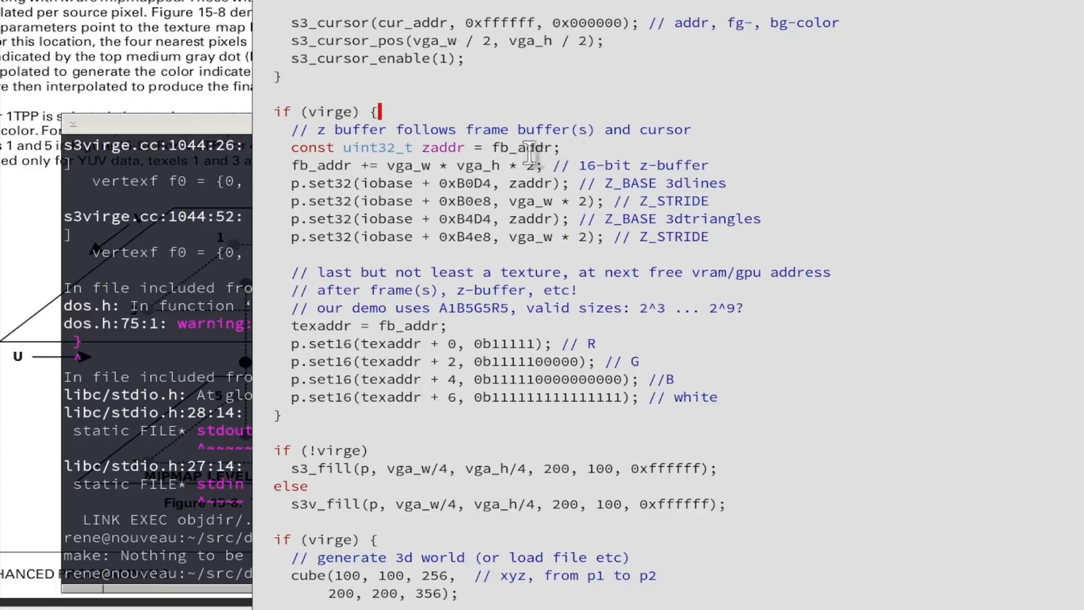
mouse_move(543, 104)
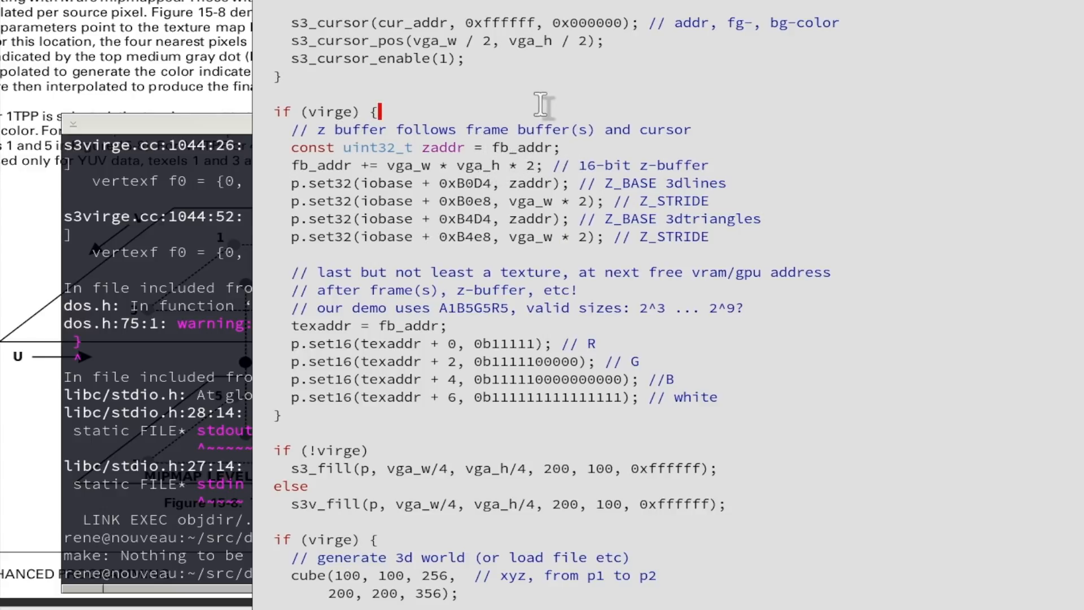
mouse_move(605, 90)
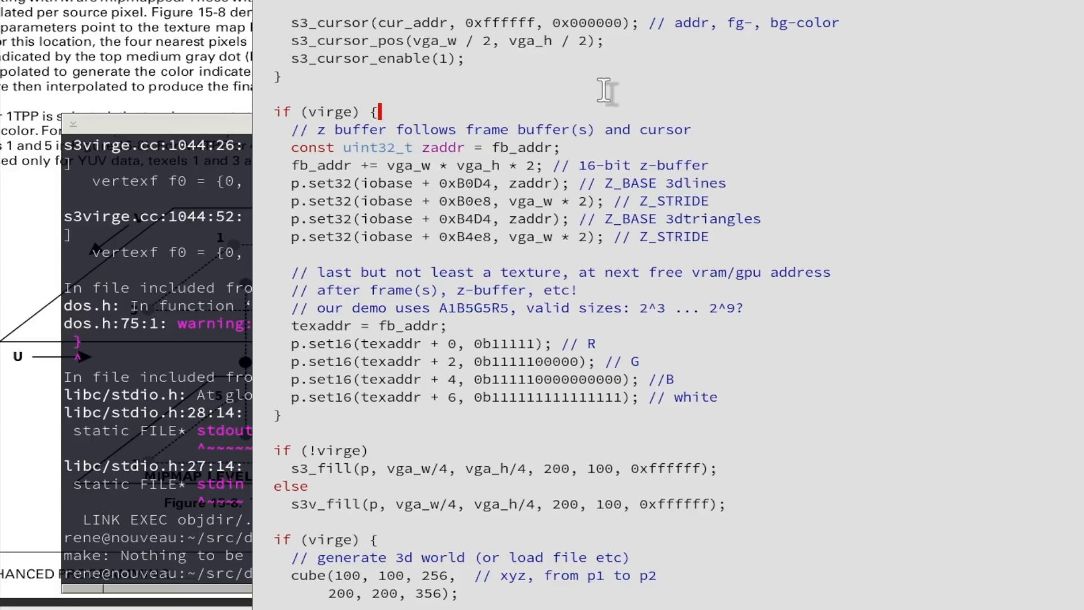
mouse_move(453, 46)
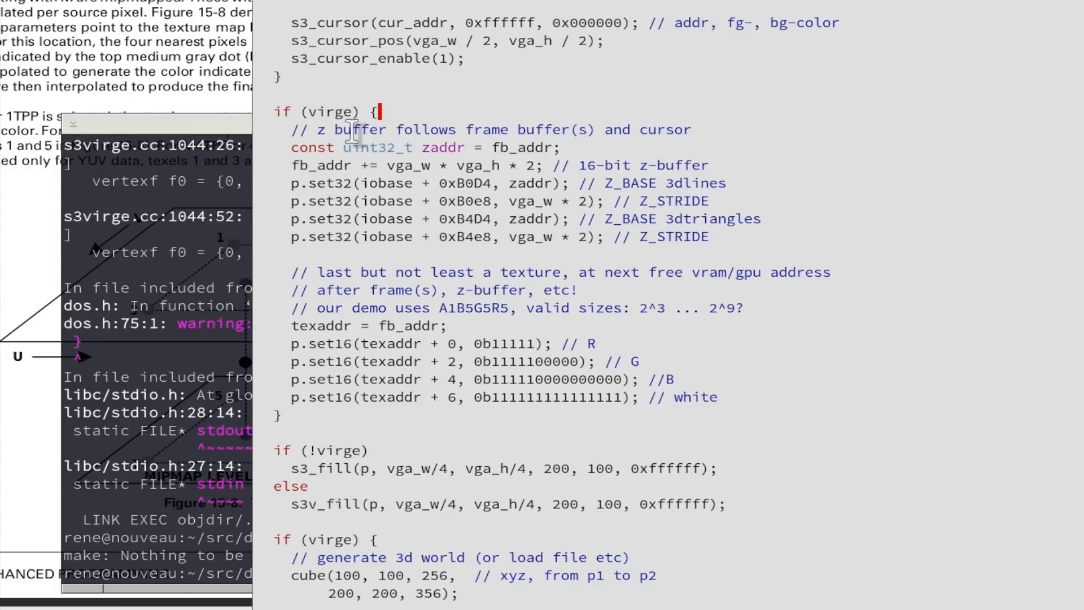
mouse_move(442, 118)
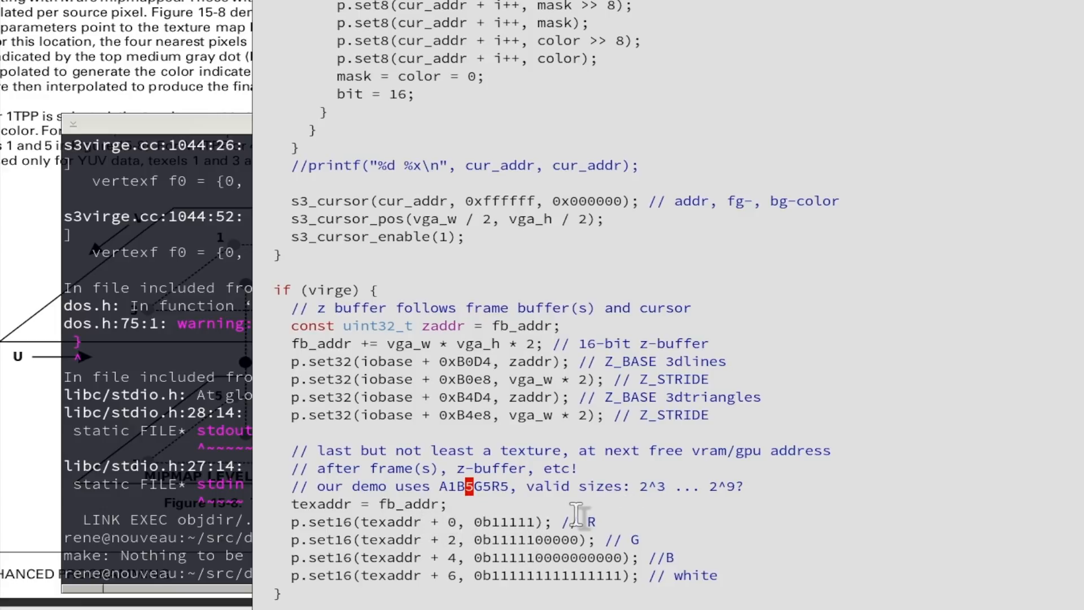
mouse_move(498, 540)
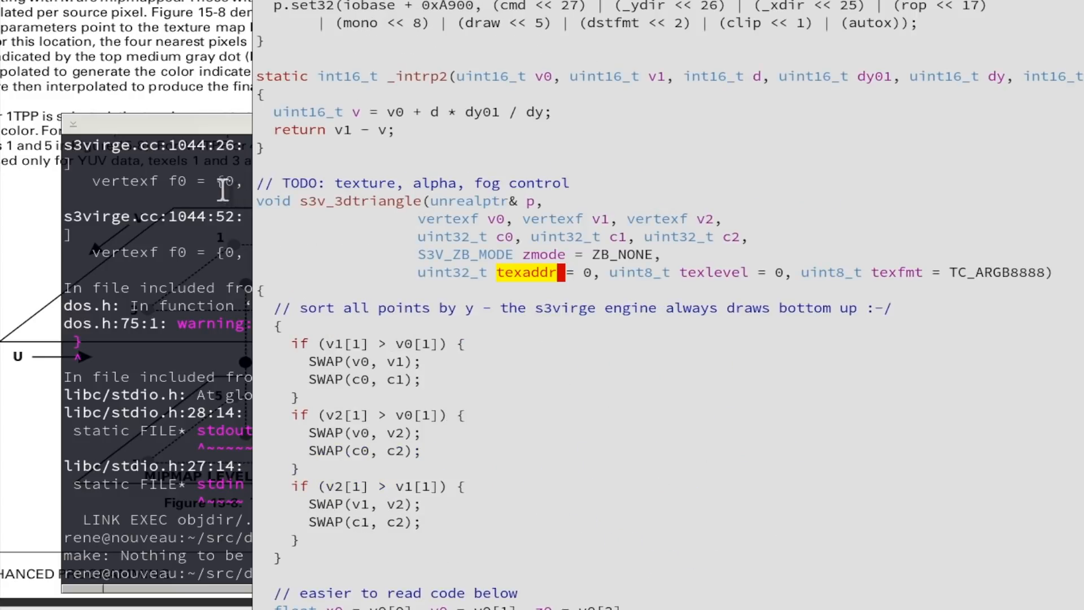
mouse_move(430, 223)
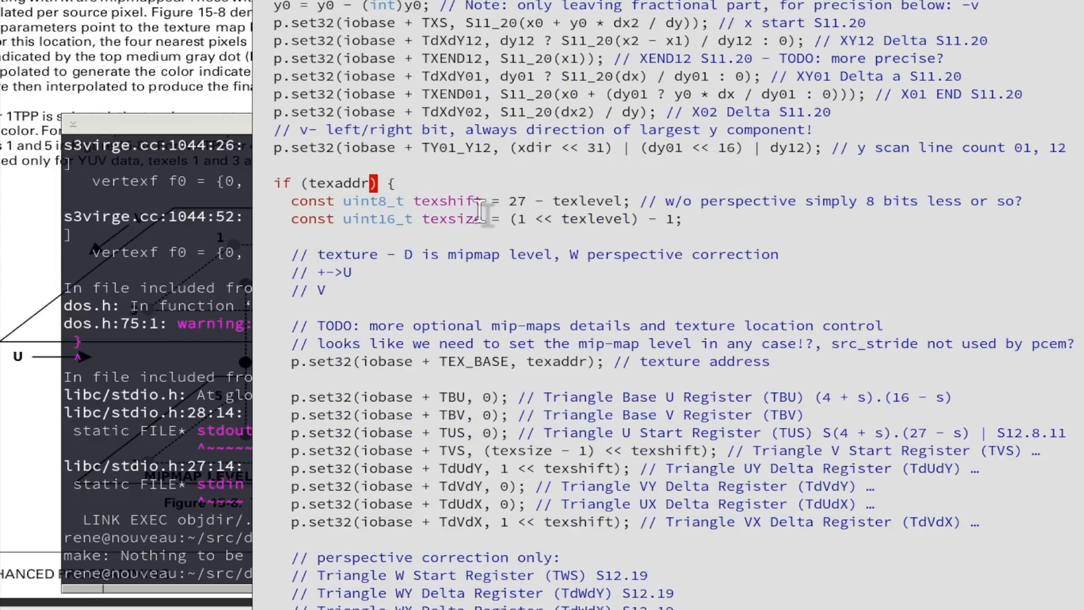
scroll("down", 3)
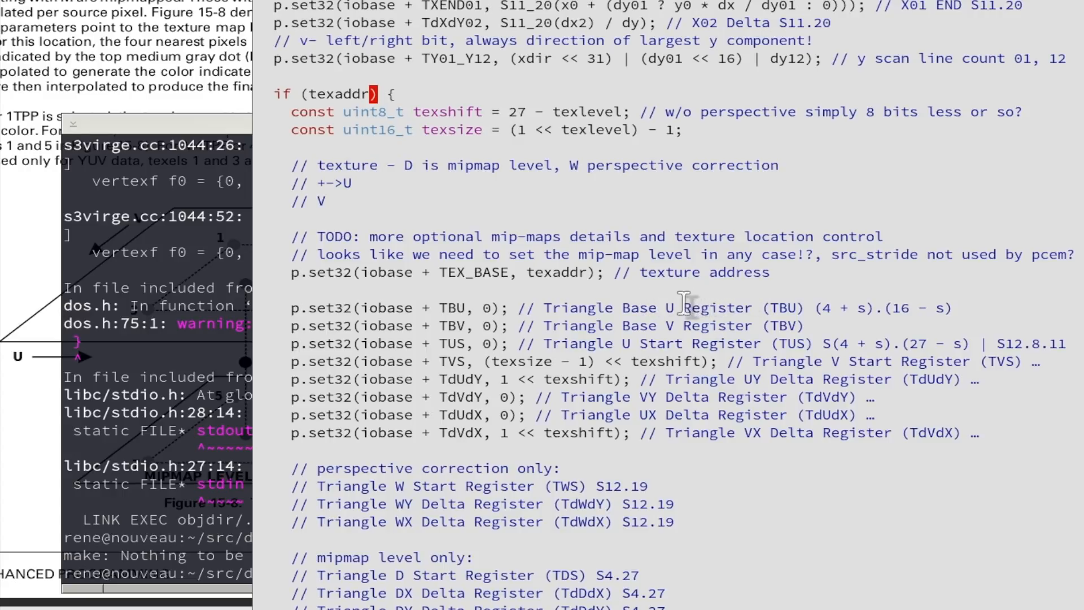
mouse_move(460, 297)
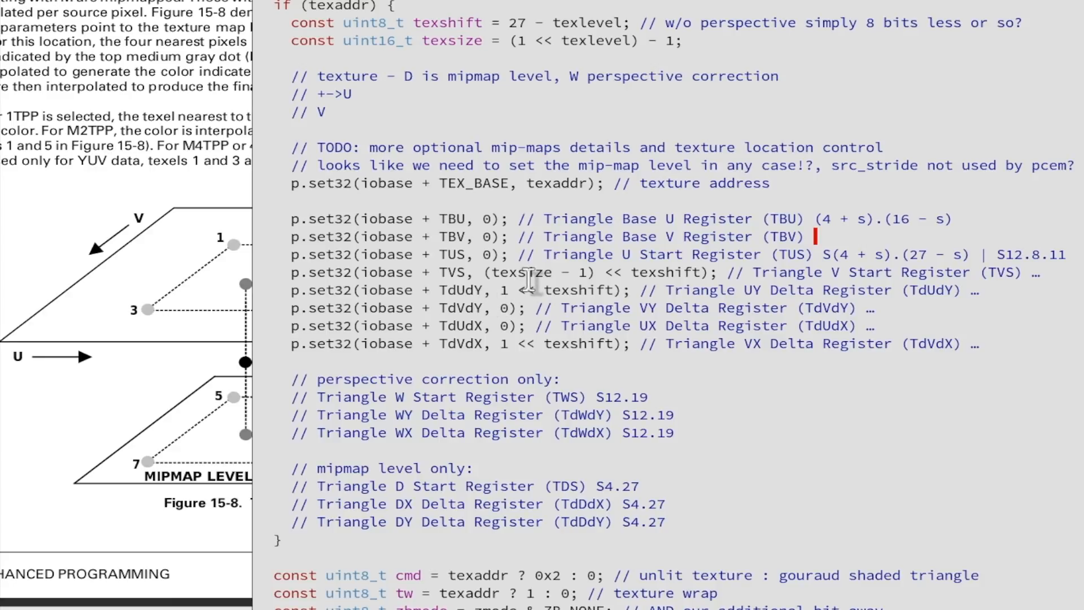
mouse_move(528, 307)
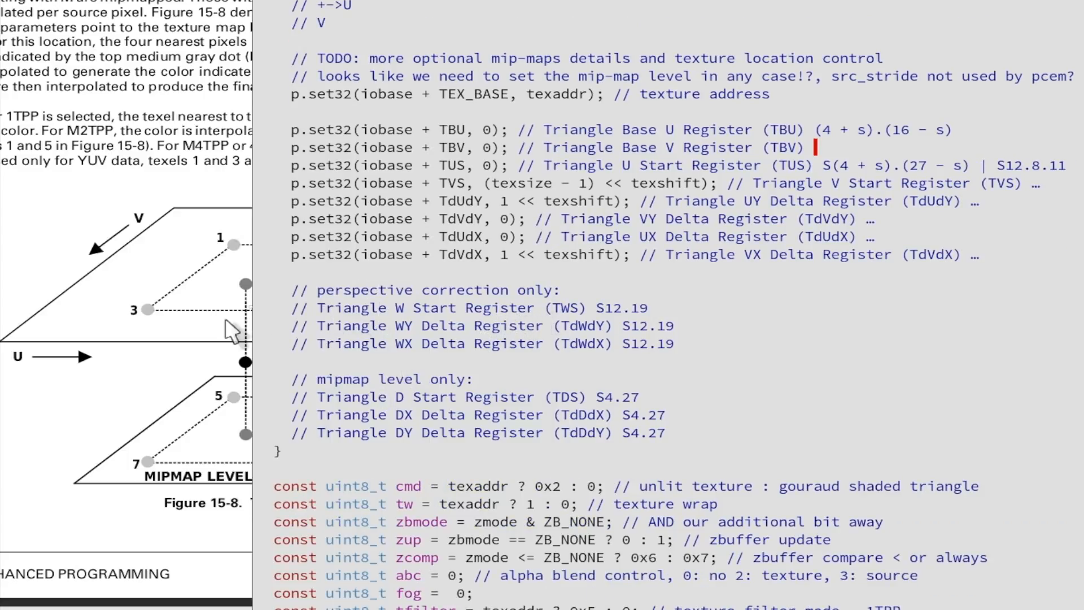
mouse_move(323, 290)
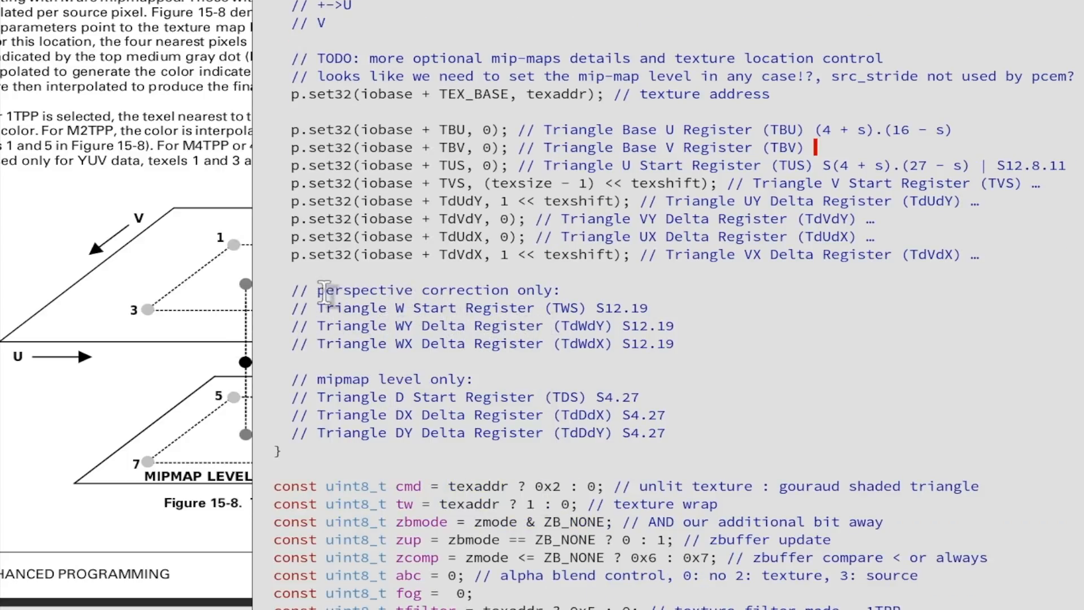
scroll("down", 3)
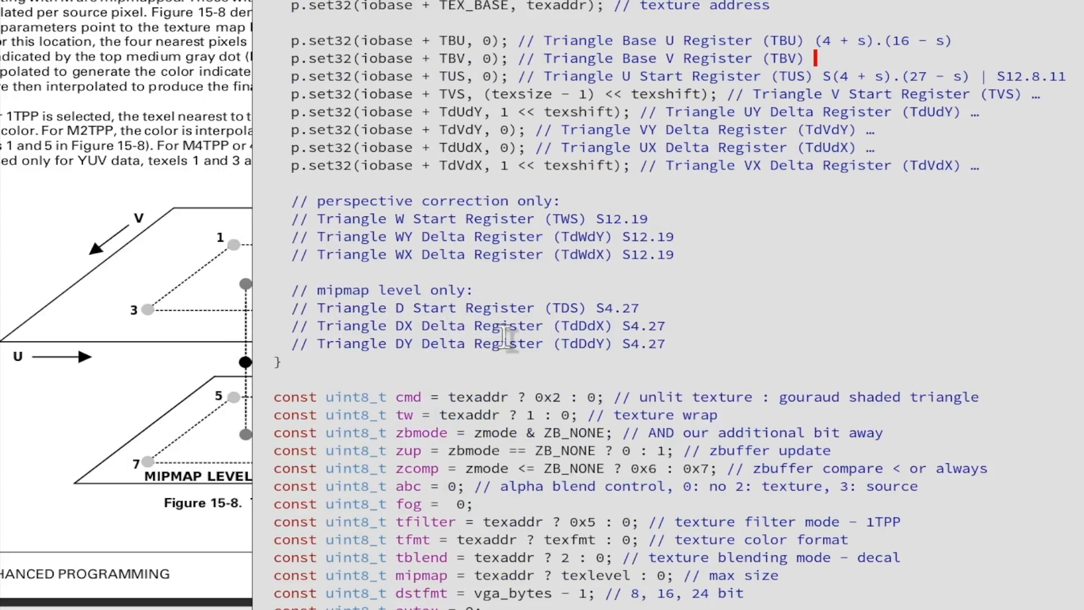
mouse_move(421, 397)
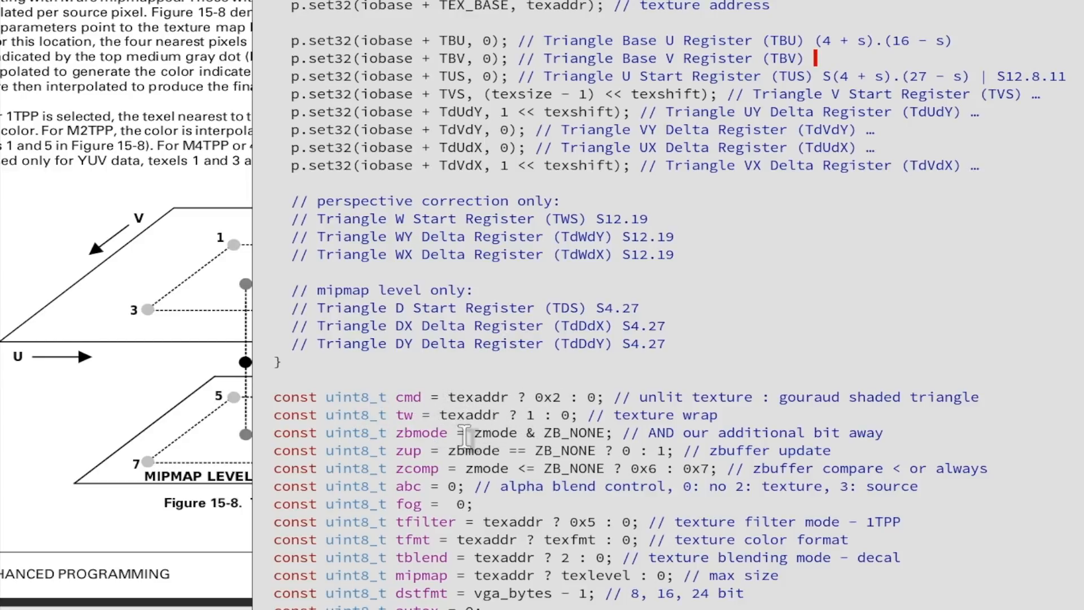
mouse_move(504, 521)
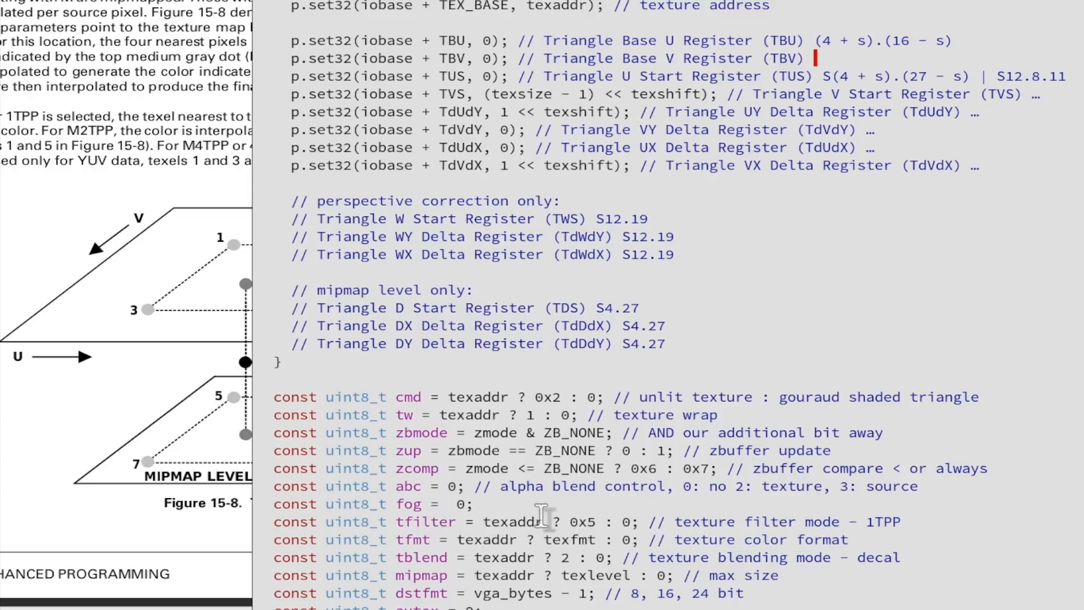
mouse_move(560, 414)
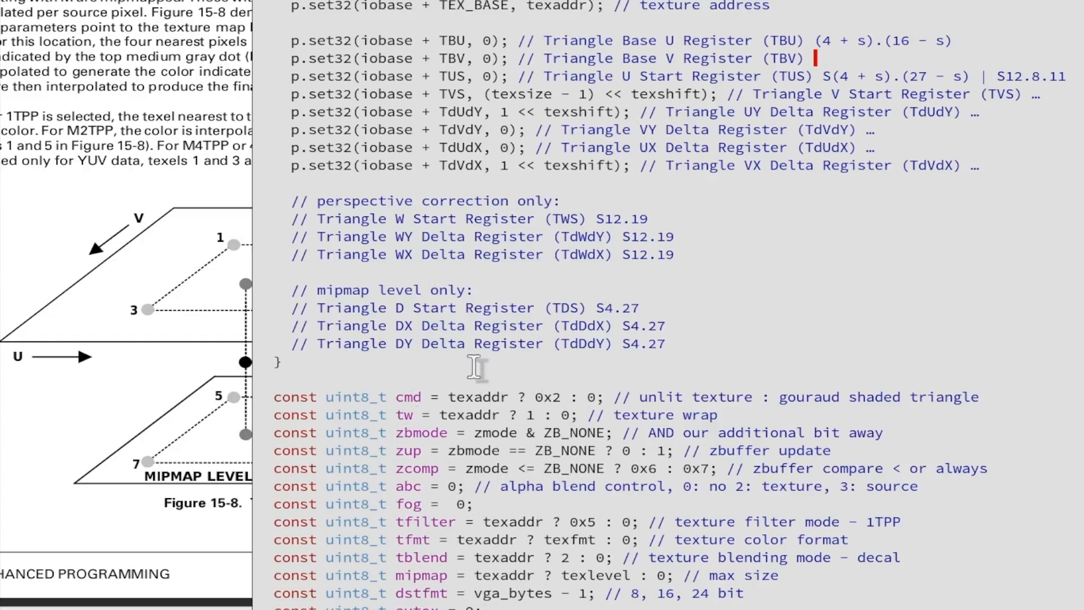
scroll("down", 3)
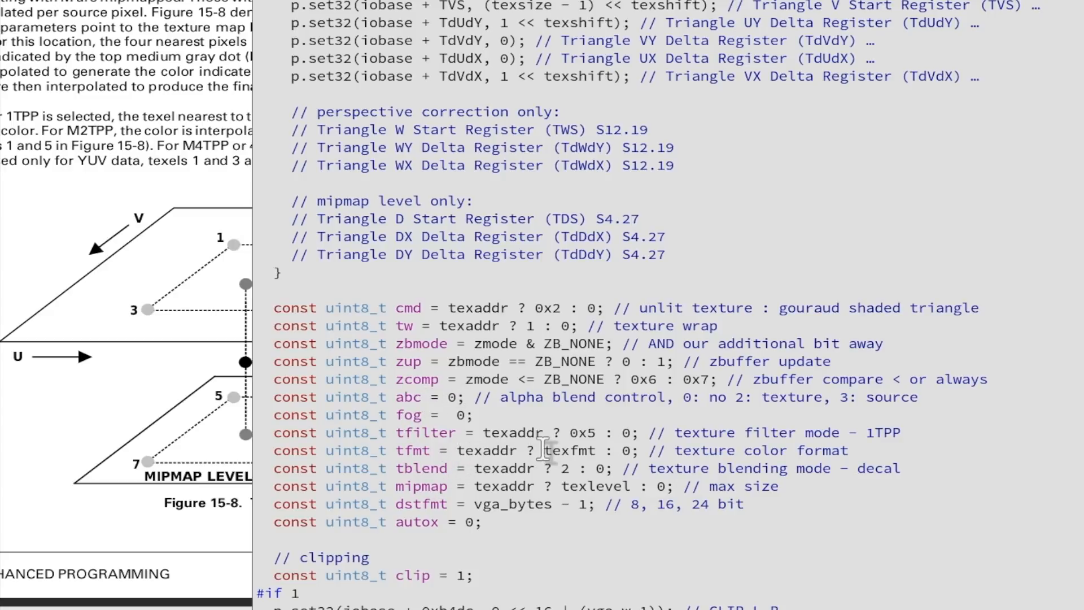
mouse_move(596, 421)
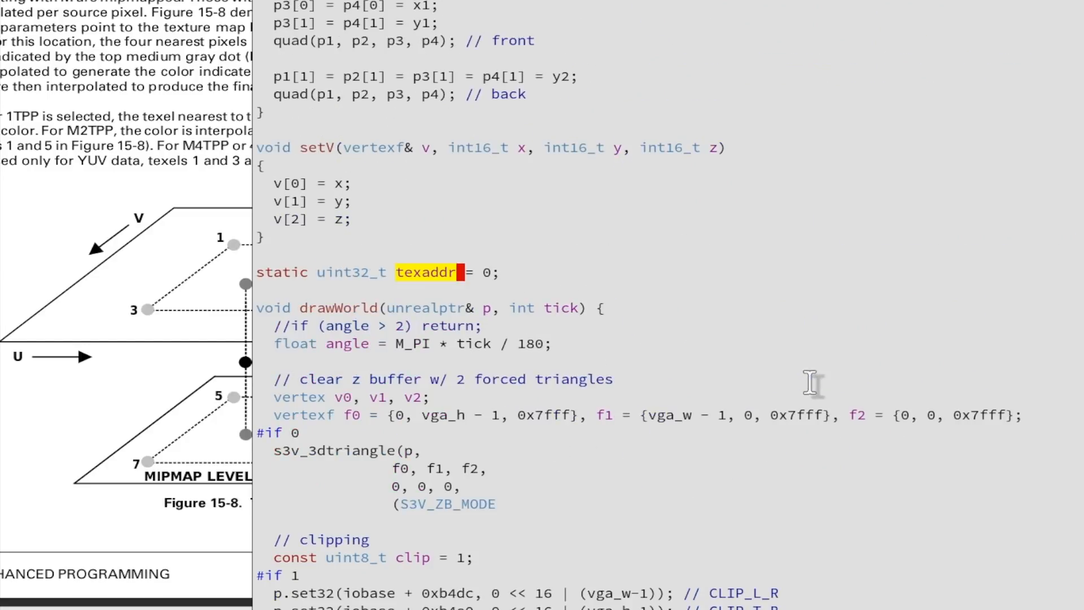
scroll("down", 3)
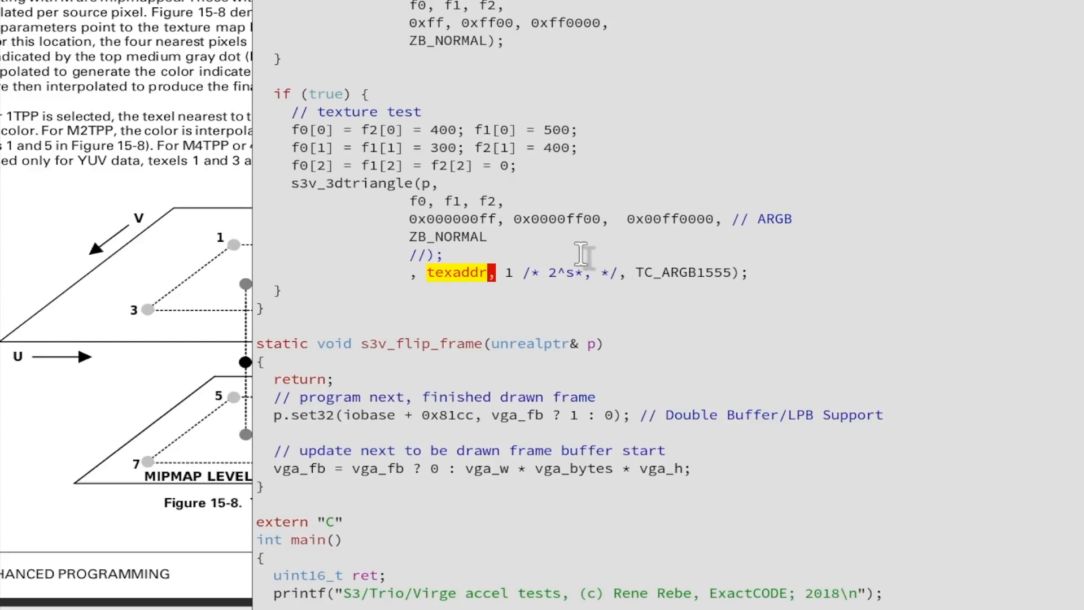
mouse_move(293, 104)
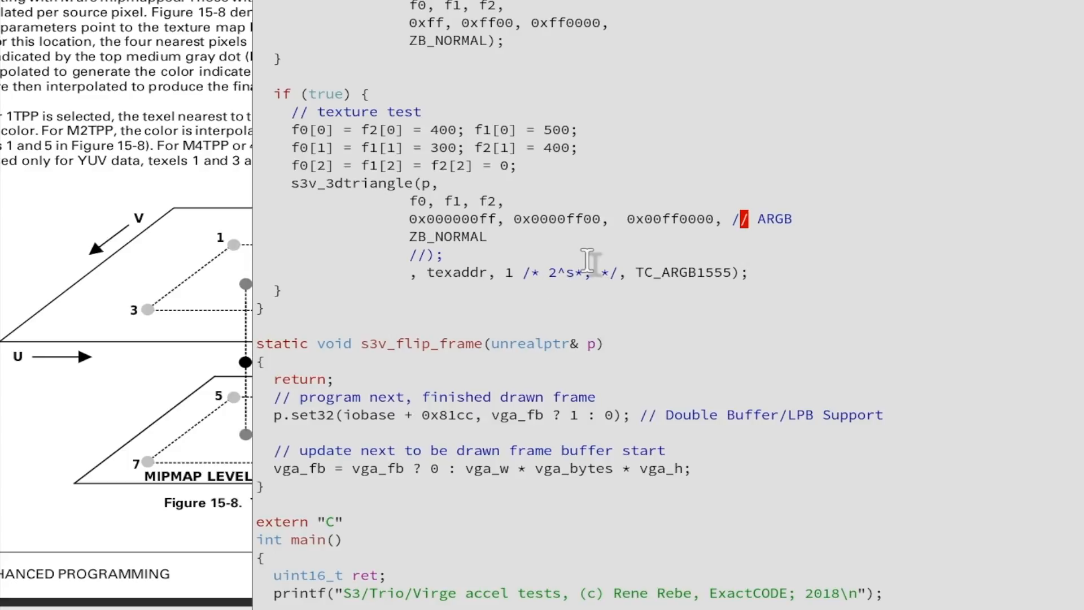
mouse_move(581, 280)
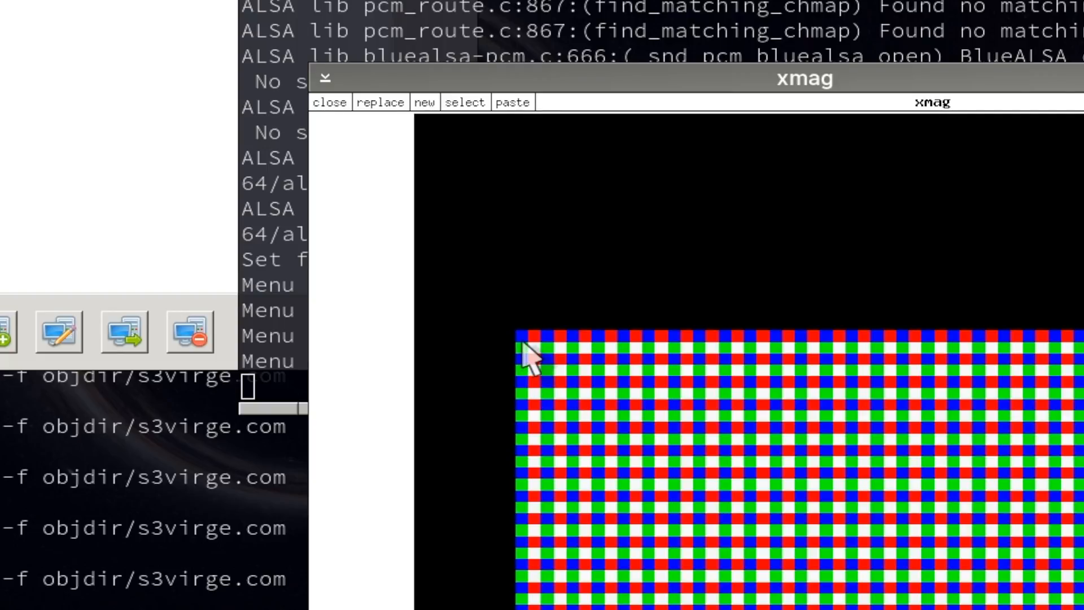
mouse_move(820, 339)
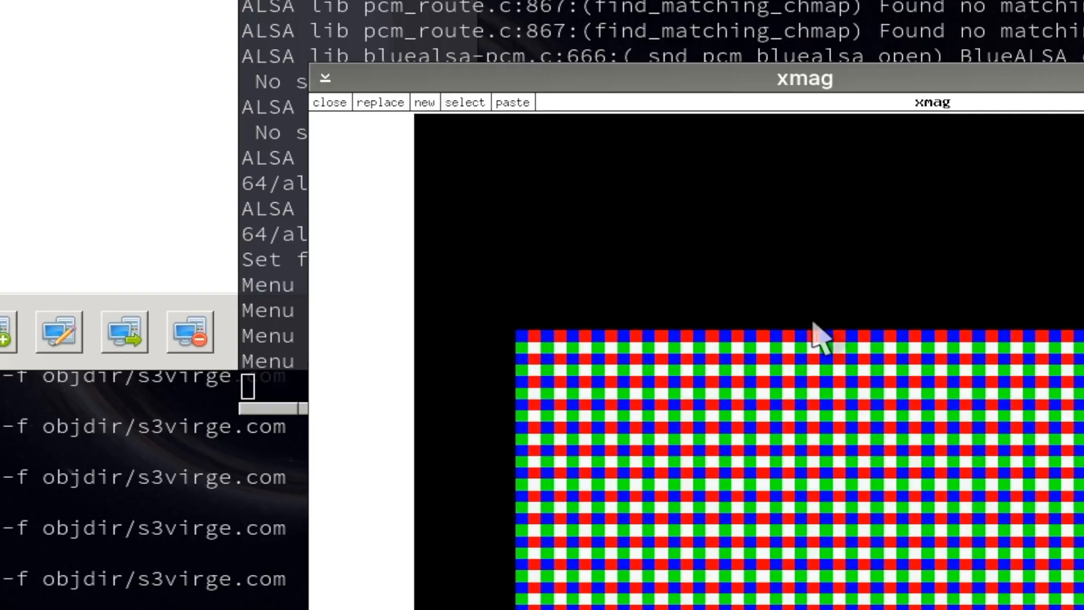
mouse_move(525, 366)
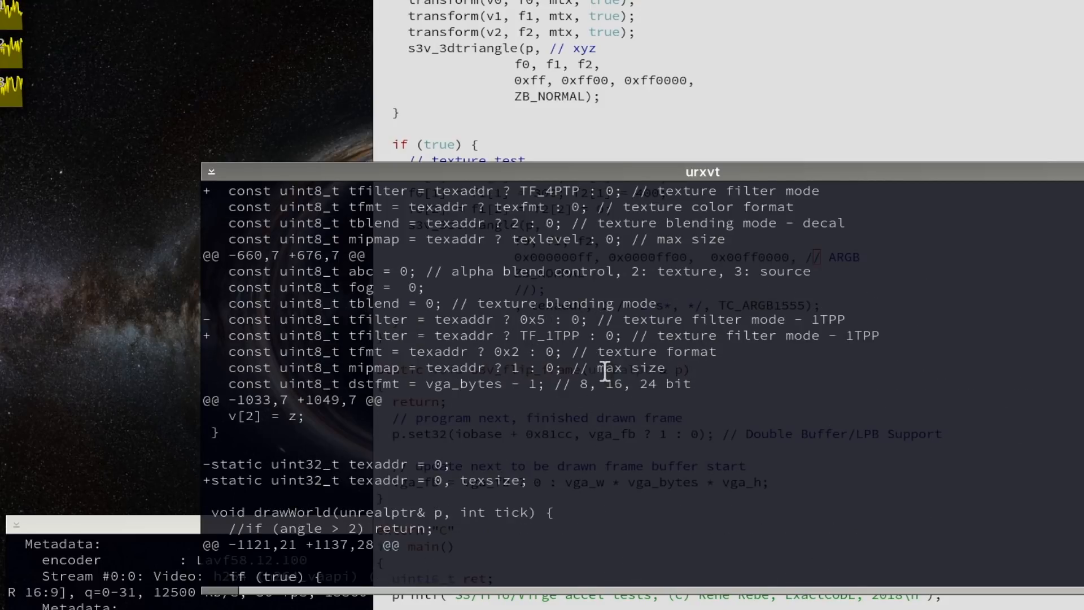
mouse_move(636, 335)
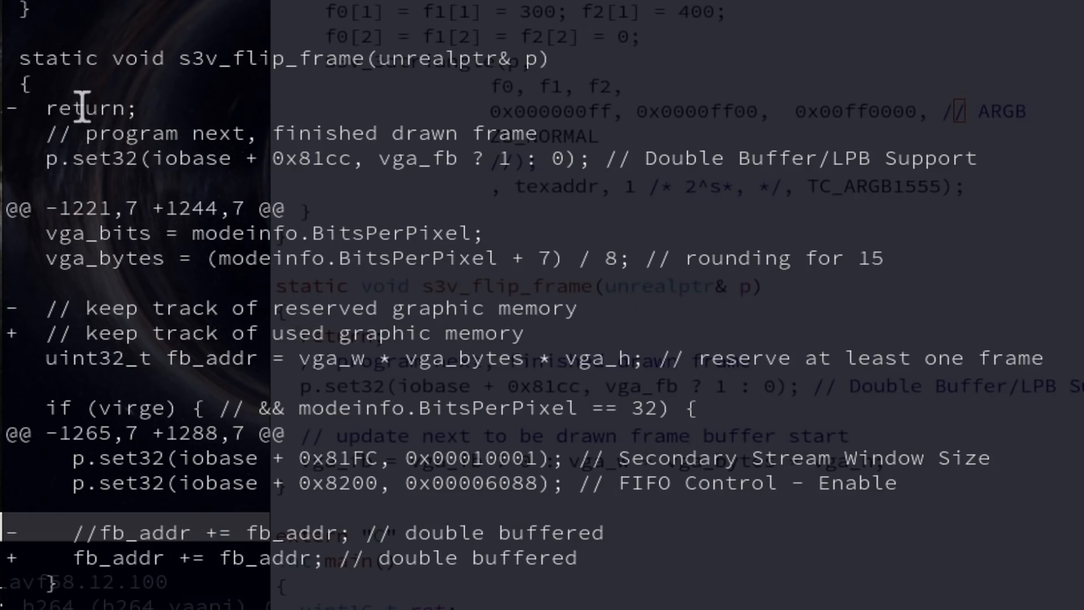
mouse_move(152, 62)
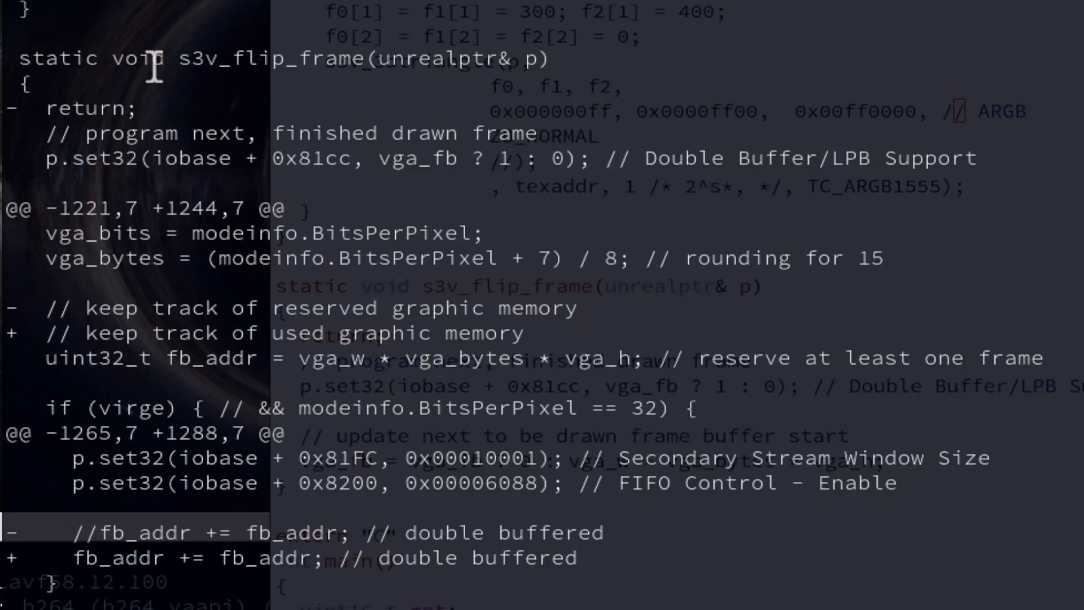
mouse_move(58, 101)
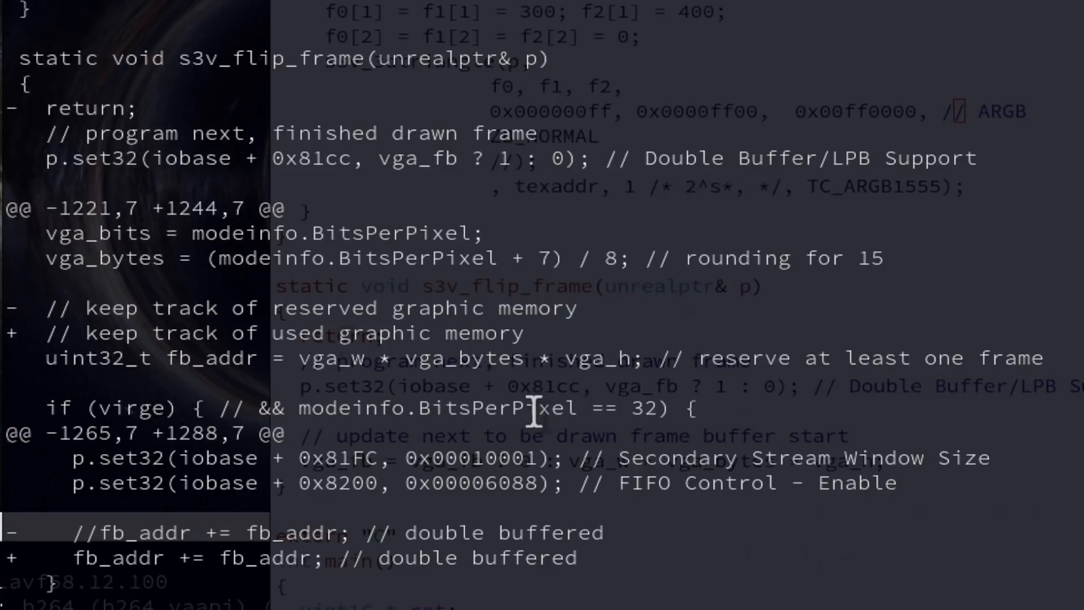
mouse_move(146, 108)
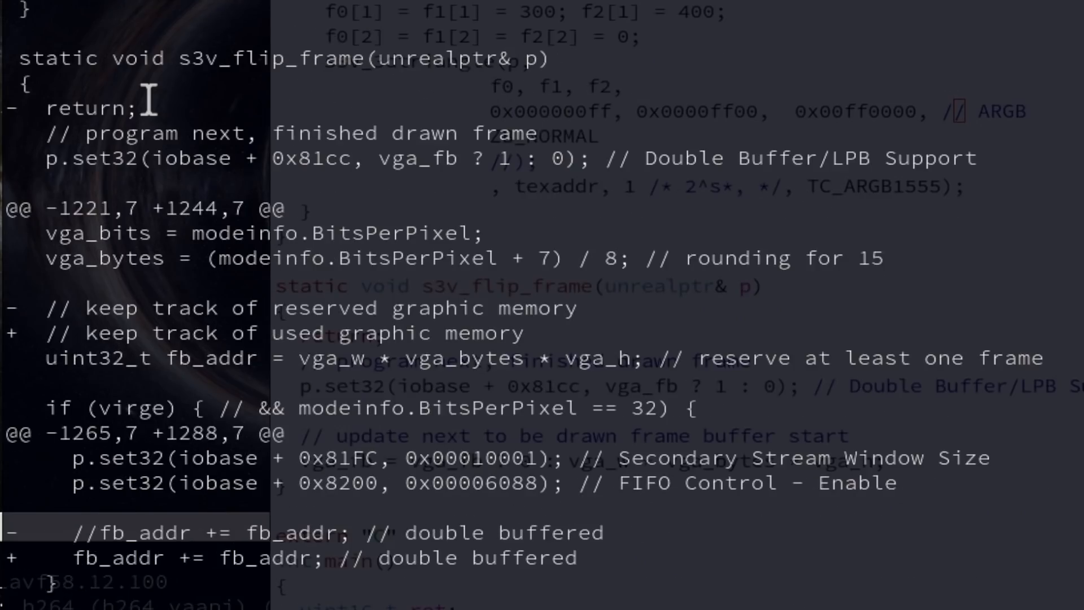
Scroll the s3virge.cc diff past the texture-filter change to the fb_addr double buffering and drawWorld loop
scroll("down", 3)
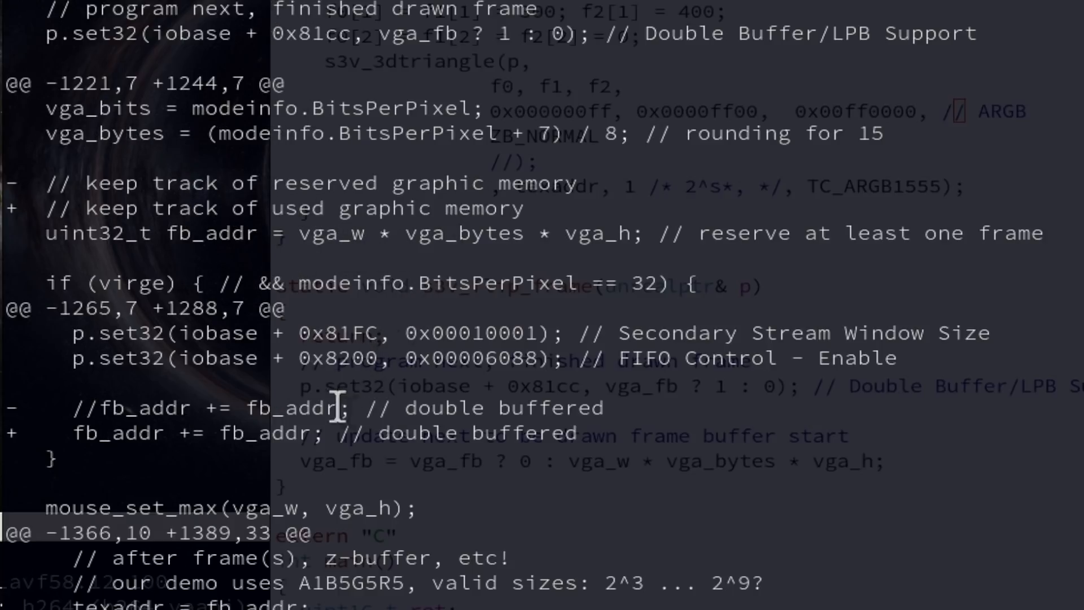
mouse_move(267, 432)
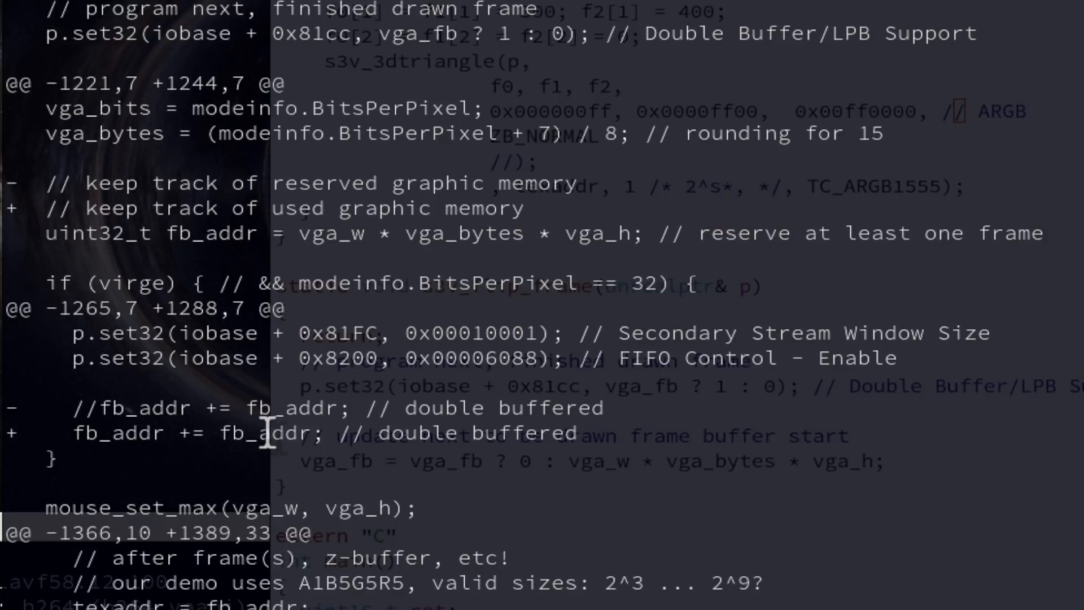
scroll("down", 3)
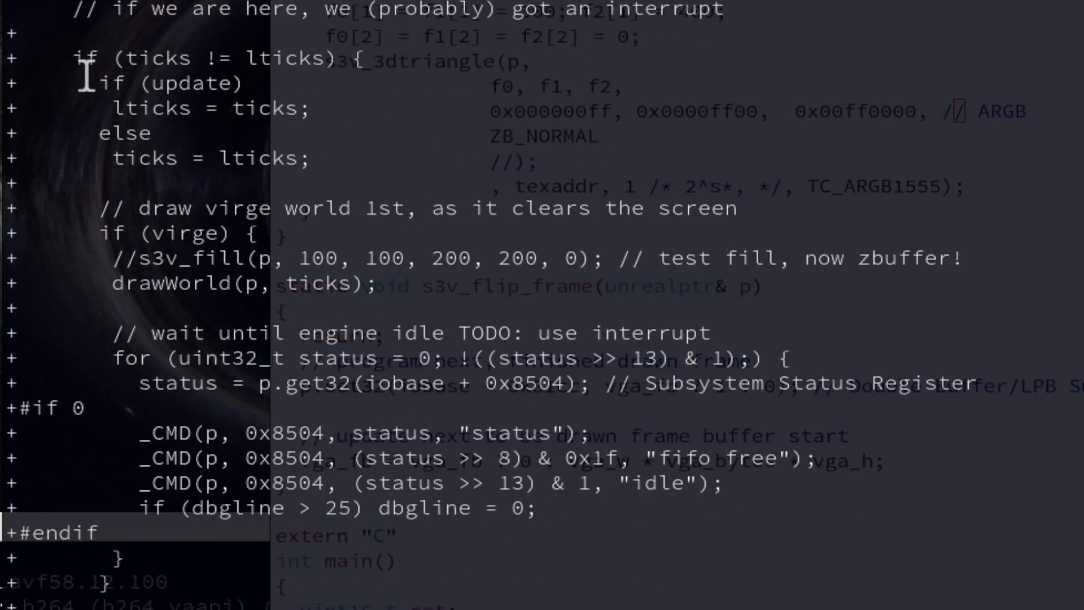
mouse_move(212, 207)
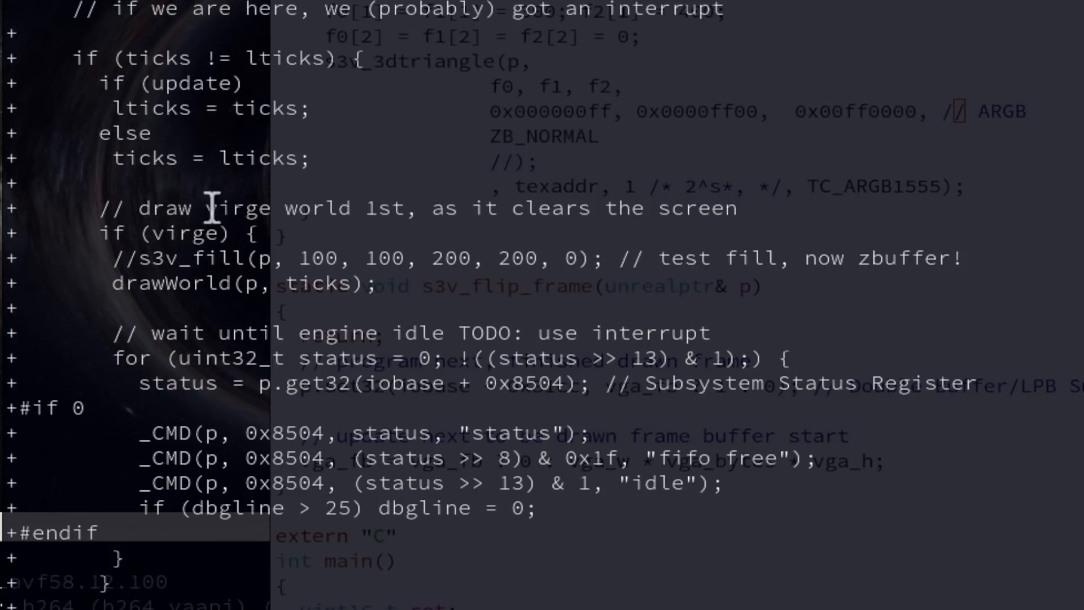
mouse_move(384, 373)
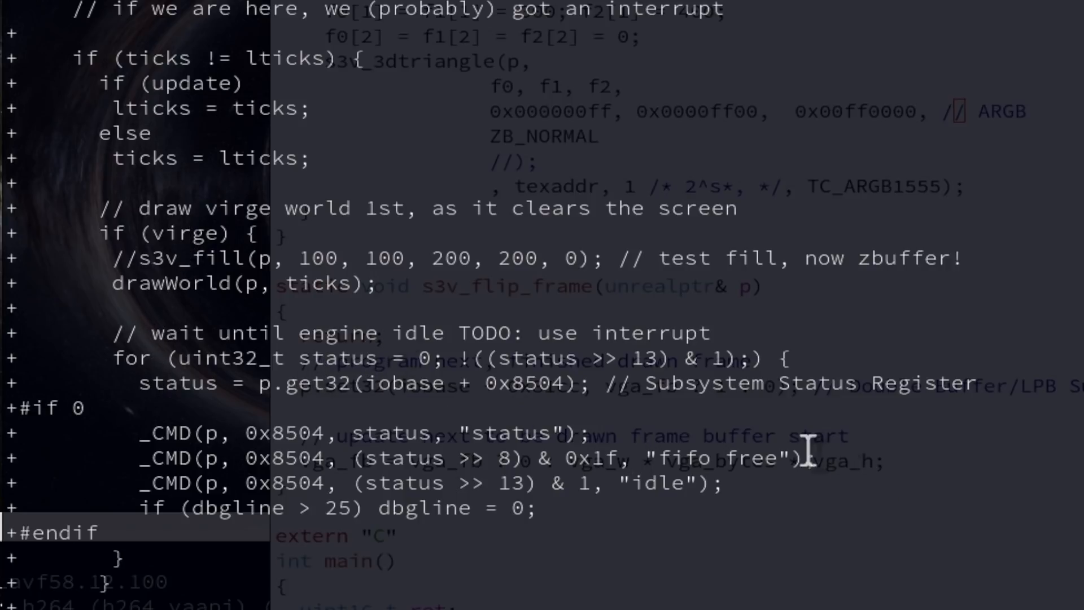
mouse_move(349, 381)
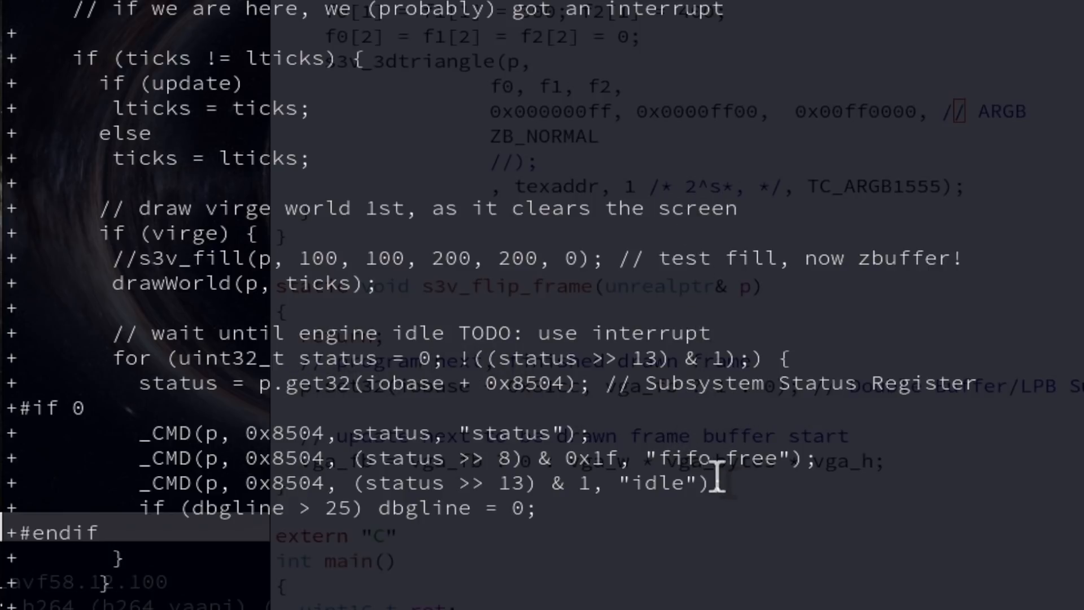
scroll("down", 3)
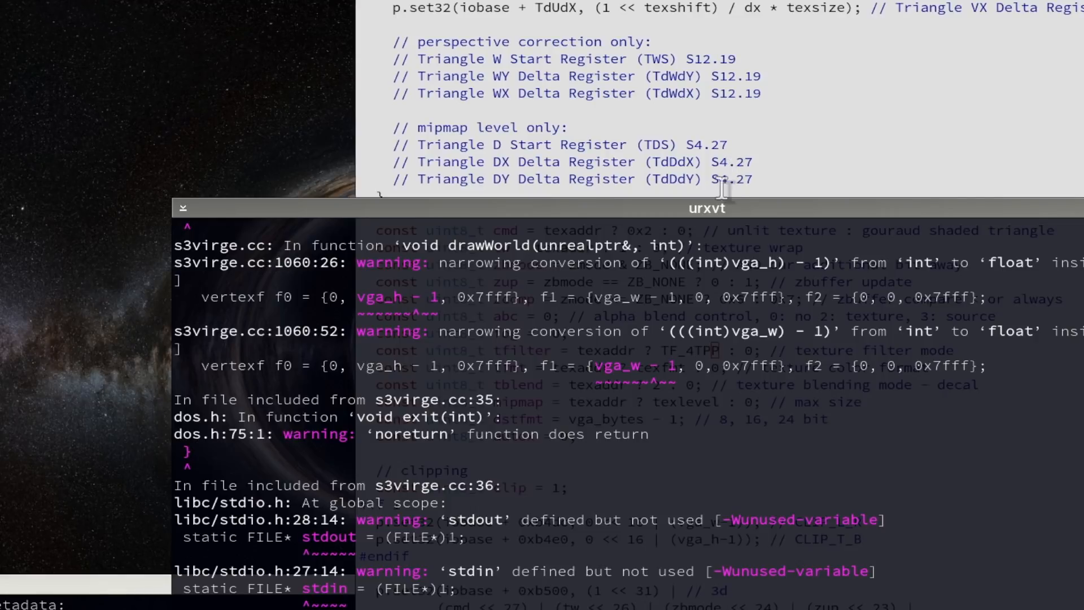
mouse_move(473, 460)
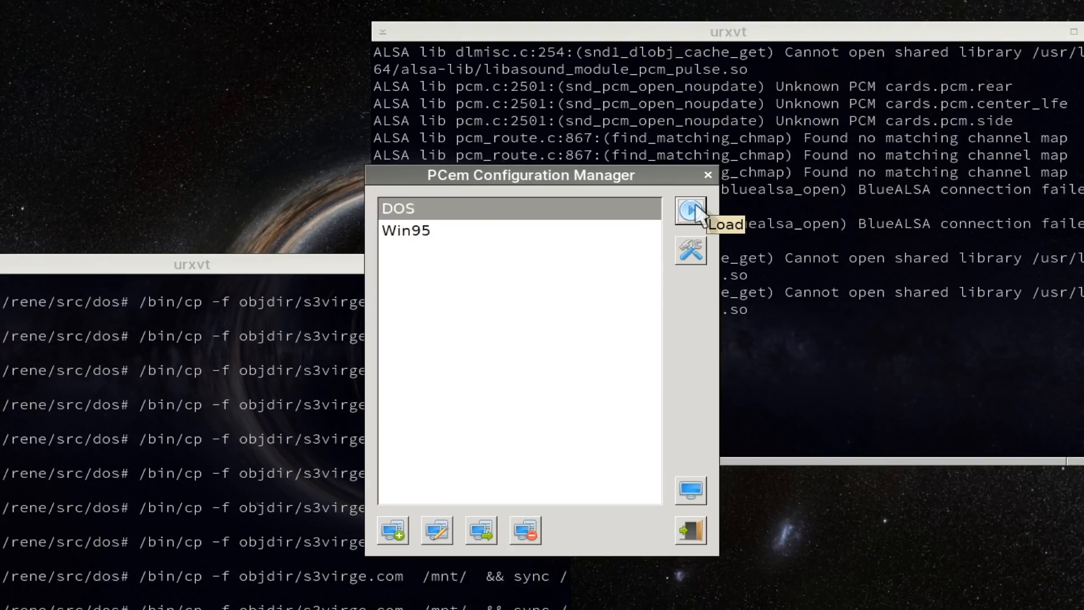
Load the DOS machine from PCem Configuration Manager and let MS-DOS boot to the C:\> prompt
left_click(688, 209)
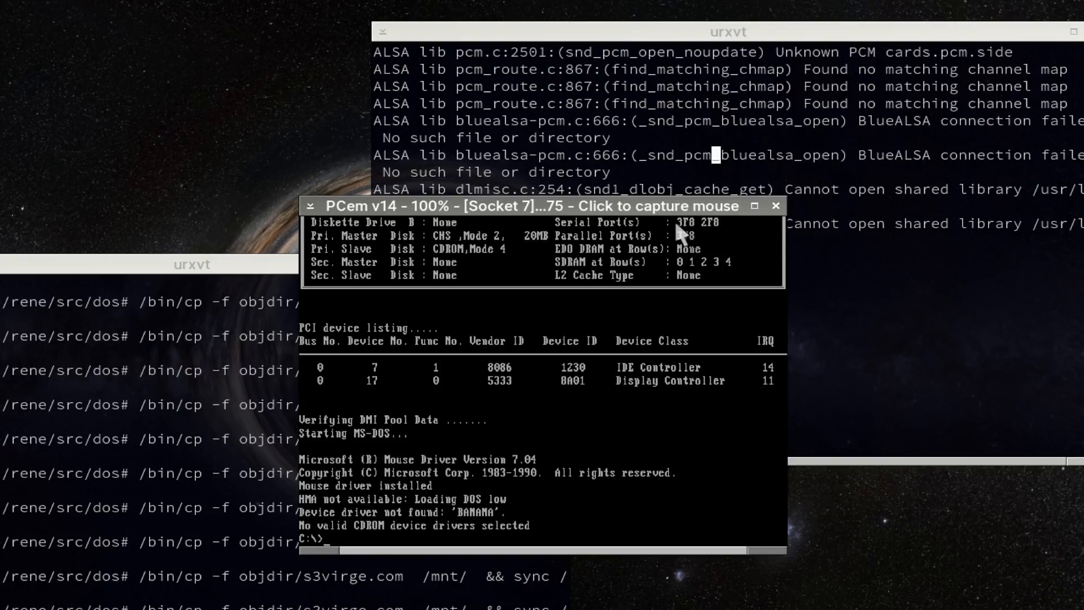
type("s3vrig")
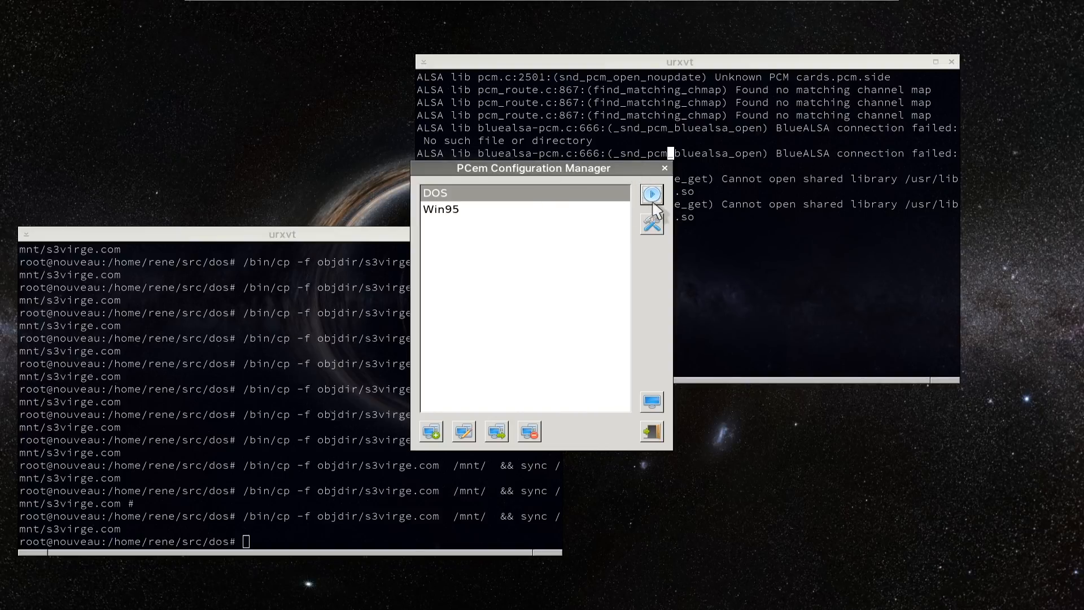
mouse_move(676, 237)
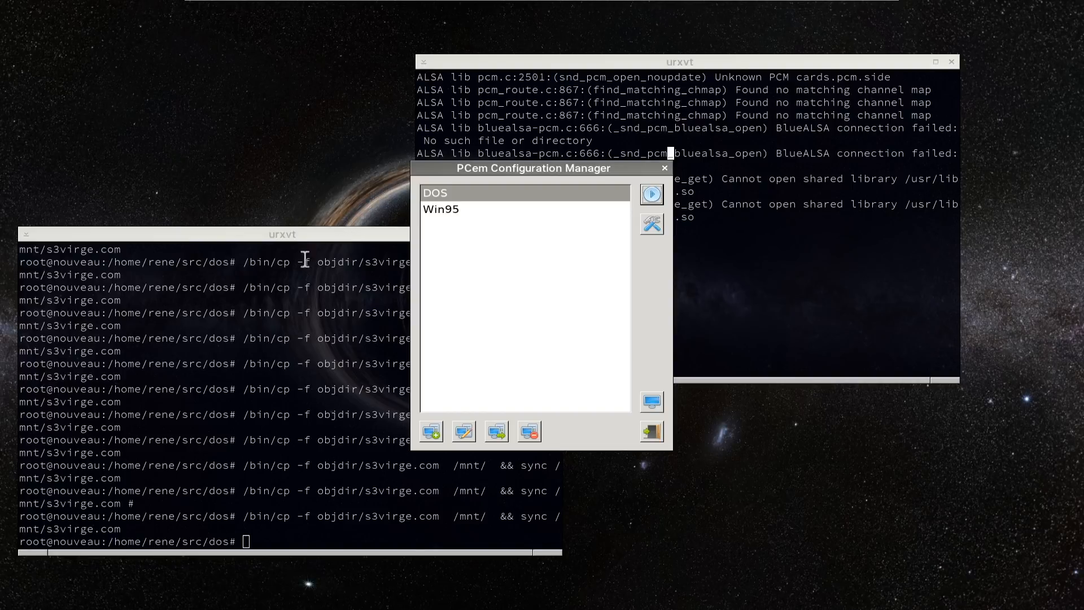
mouse_move(374, 344)
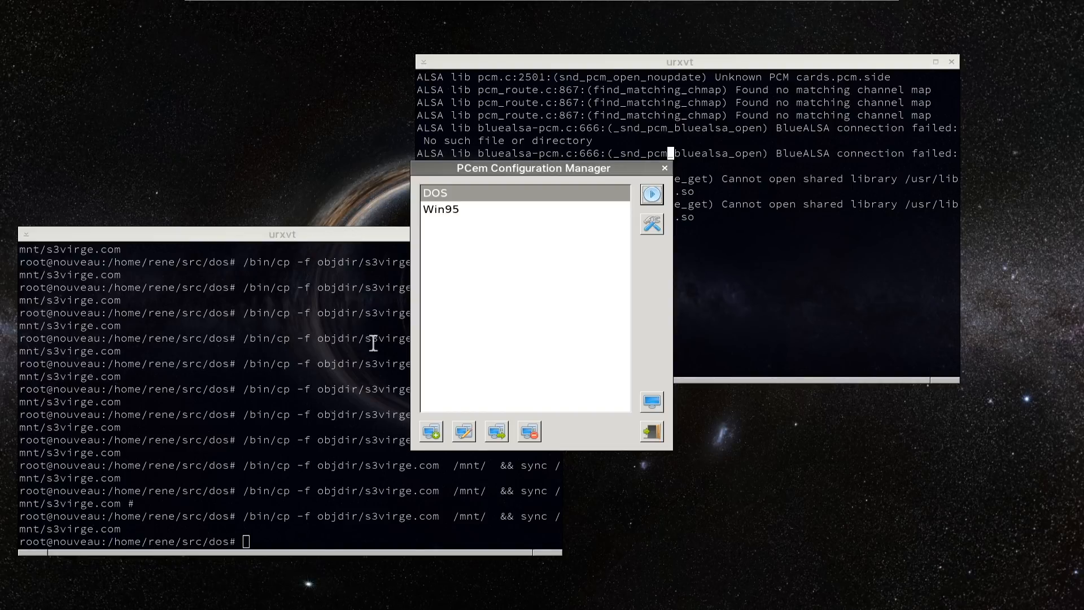
mouse_move(275, 359)
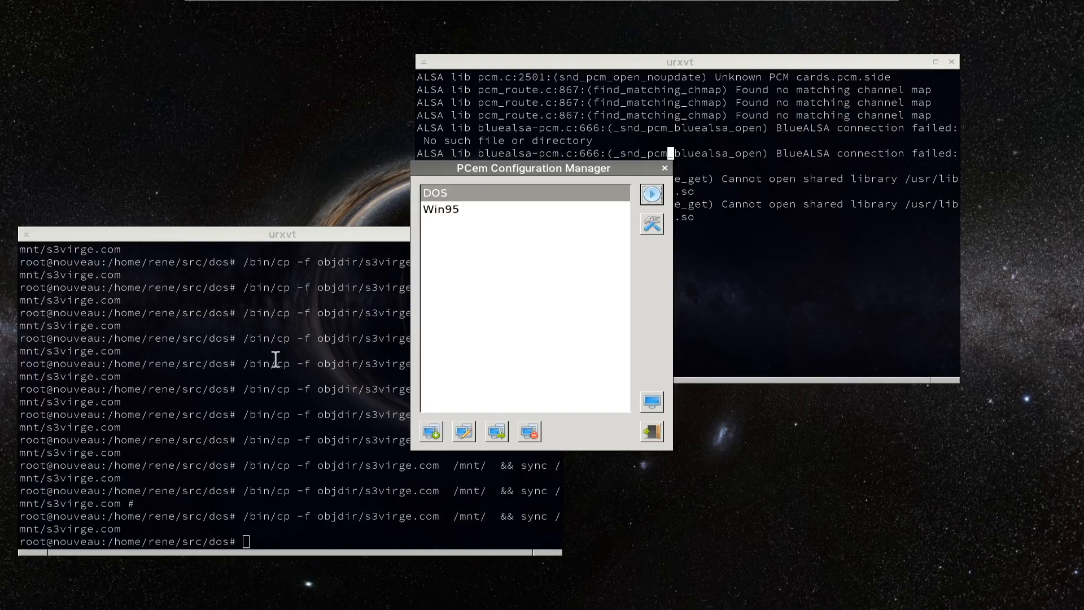
mouse_move(618, 439)
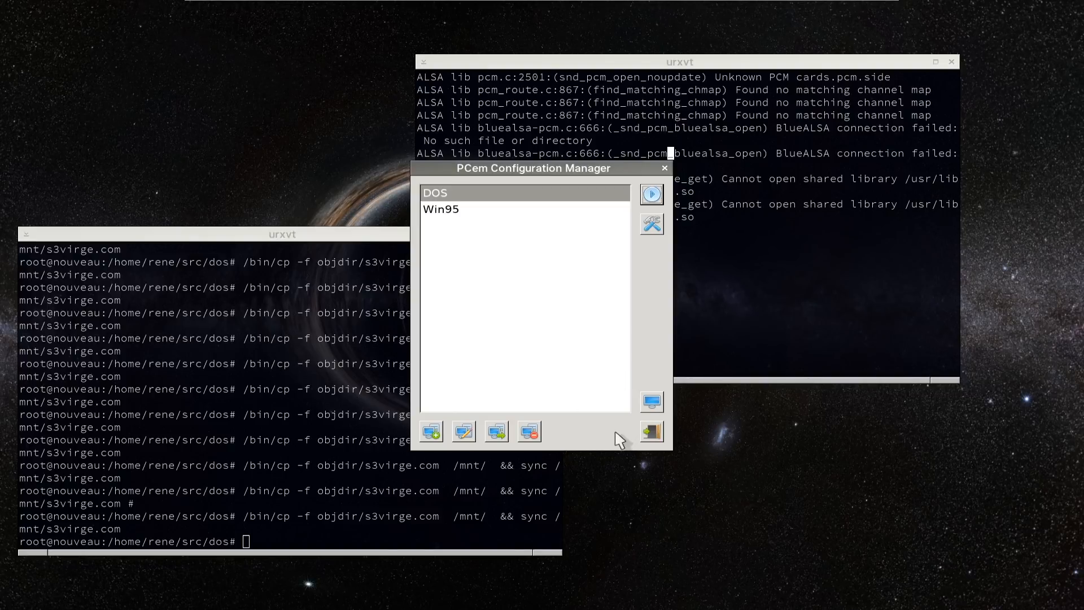
mouse_move(552, 253)
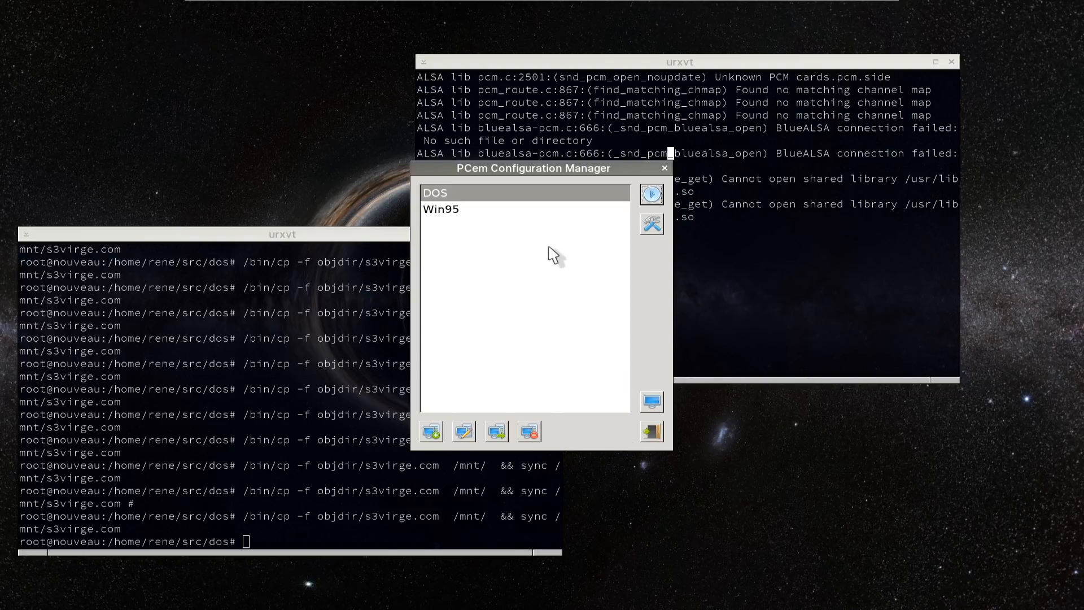
Close the PCem Configuration Manager, revealing the terminal with the rebuilt 23K s3virge.com listing
left_click(650, 193)
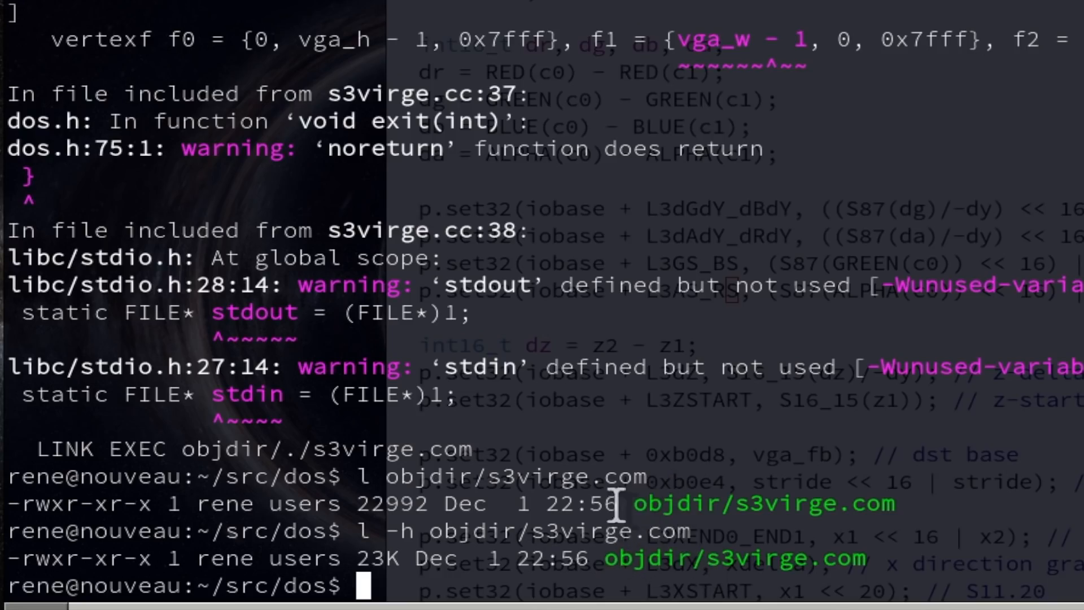
mouse_move(391, 498)
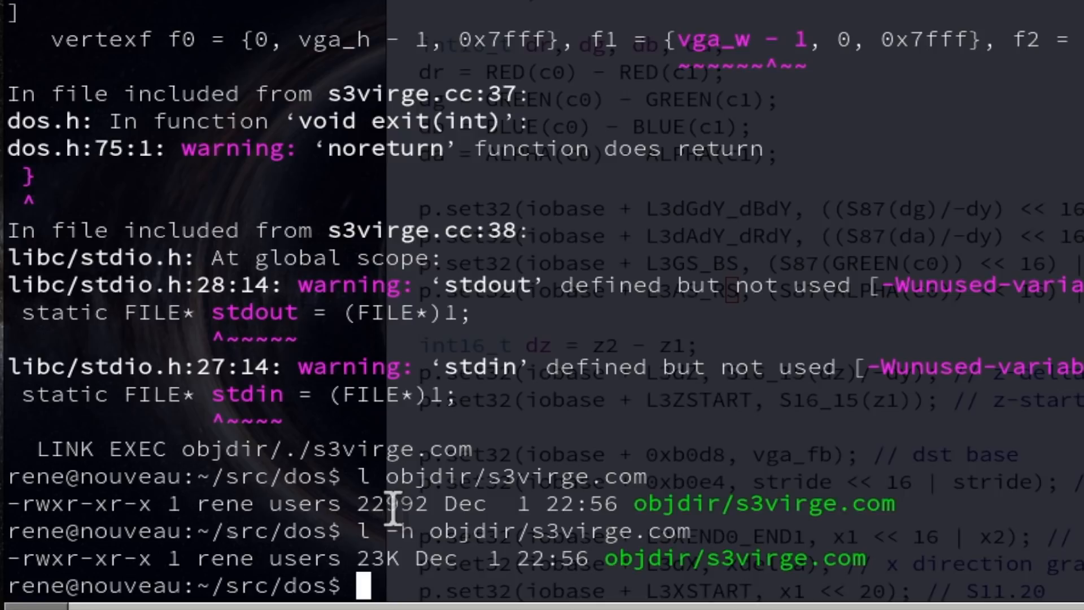
mouse_move(485, 503)
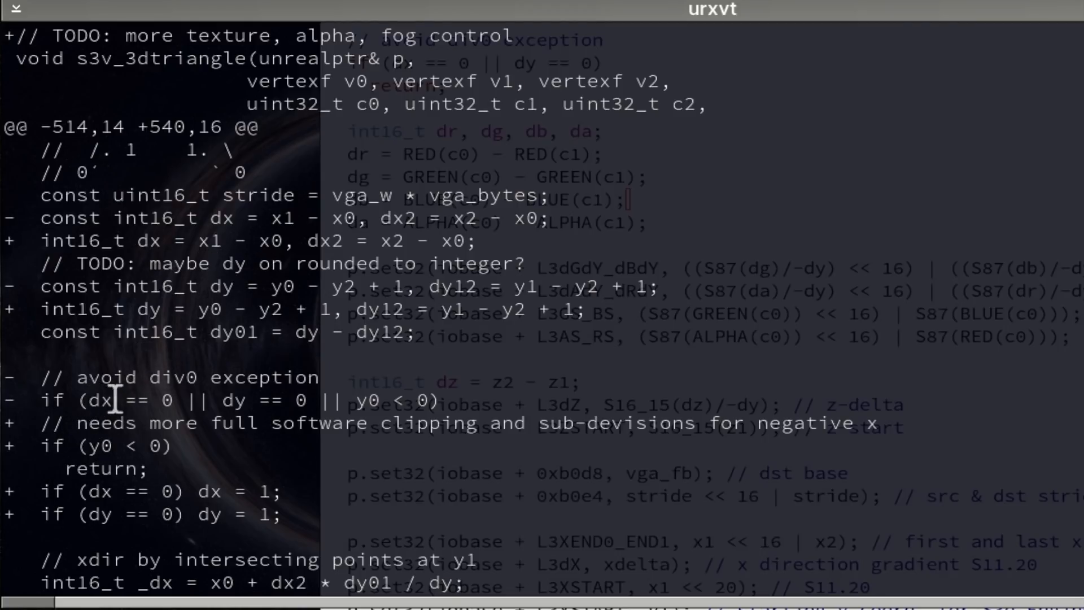
mouse_move(374, 414)
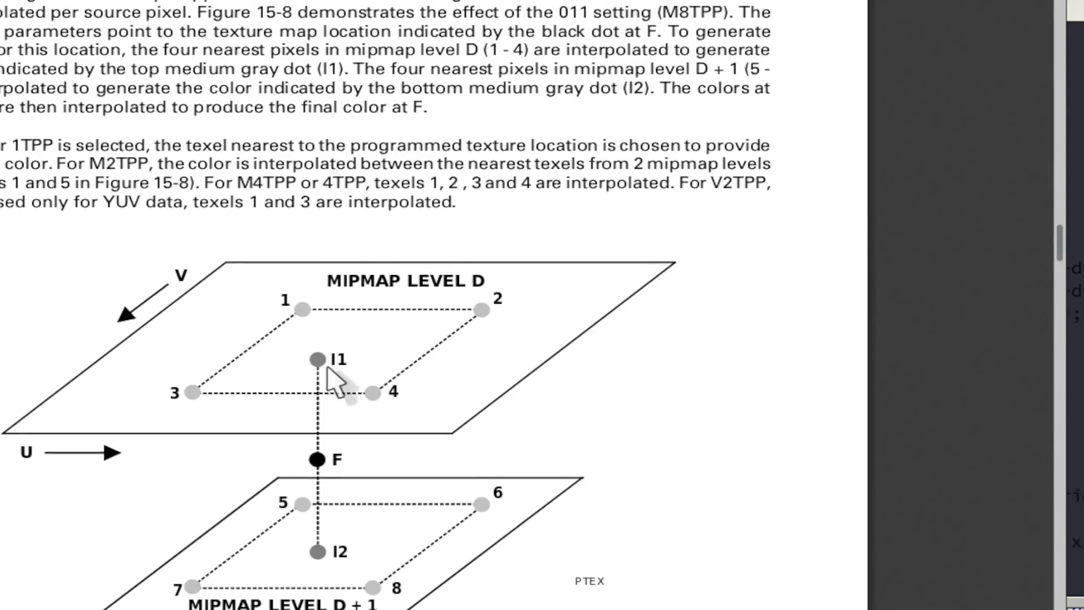
Scroll virge.pdf in Firefox to the 3D triangle example figure with its Y12 and Y01 spans
scroll("down", 3)
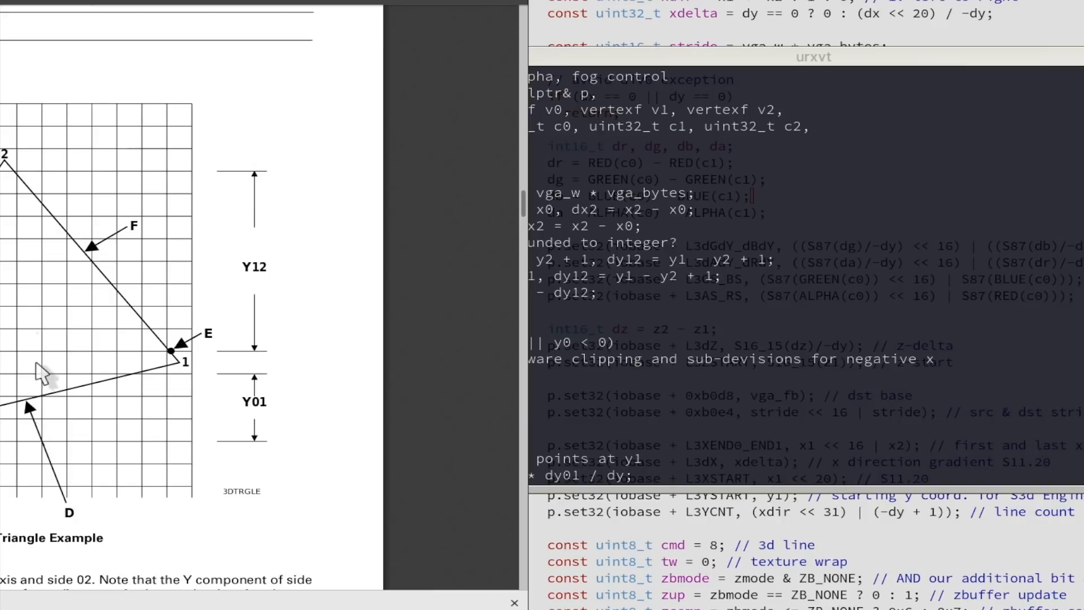
mouse_move(32, 189)
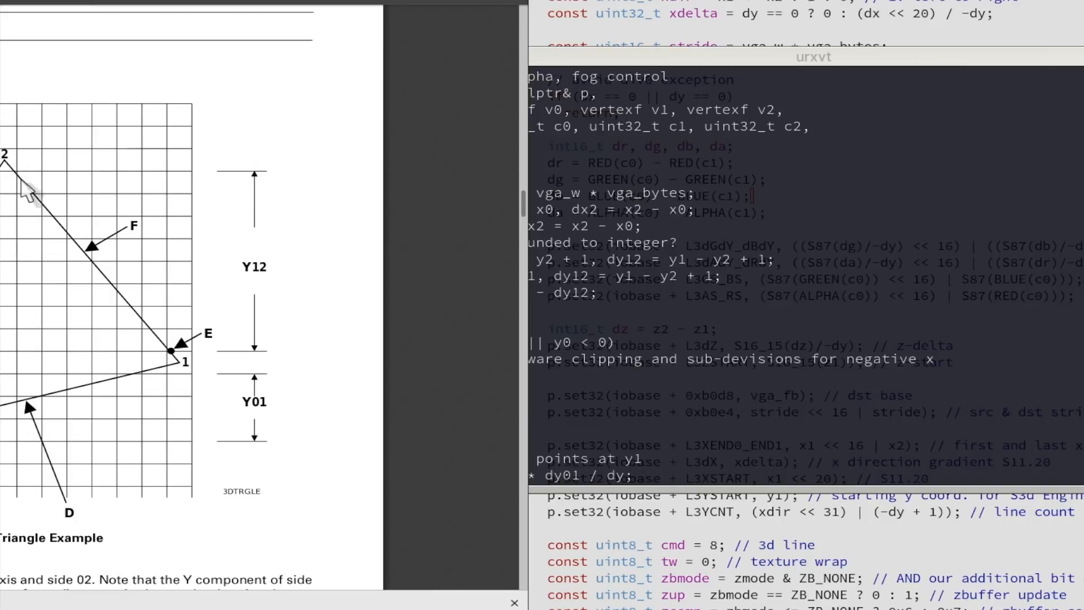
mouse_move(20, 379)
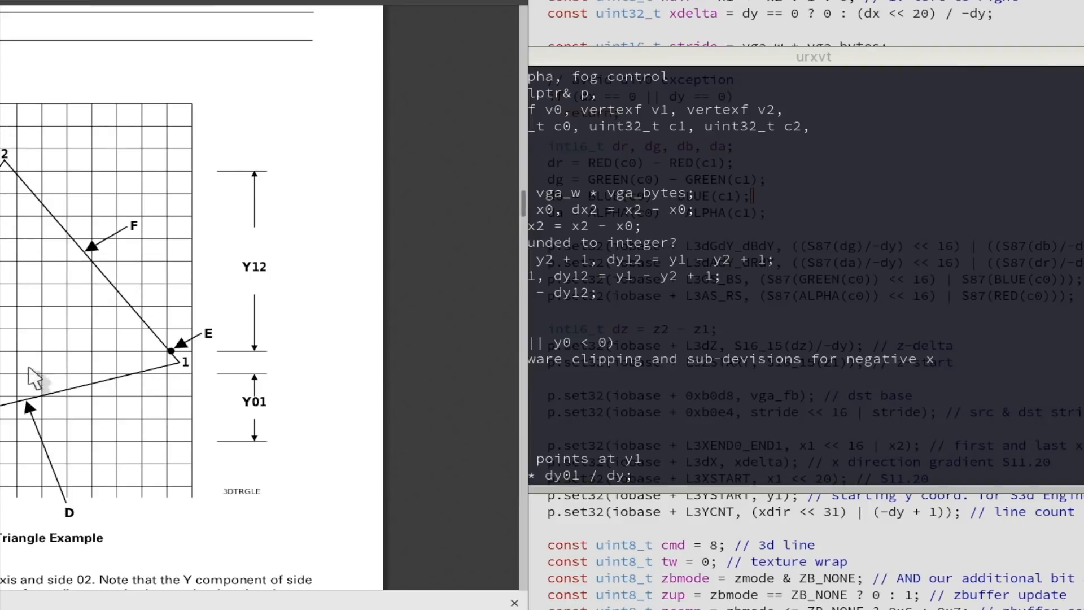
mouse_move(35, 166)
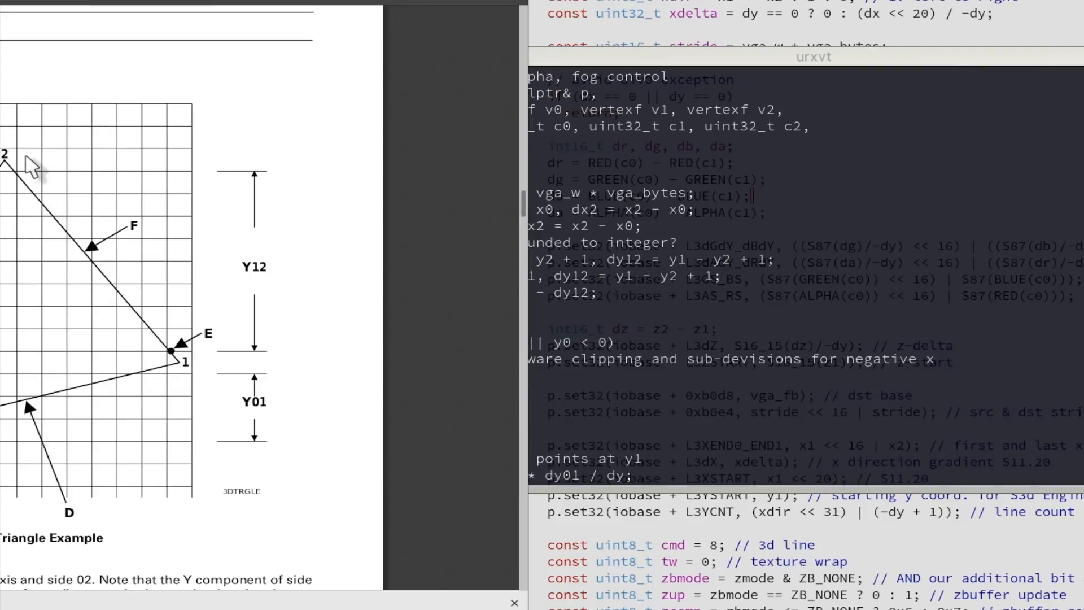
mouse_move(35, 521)
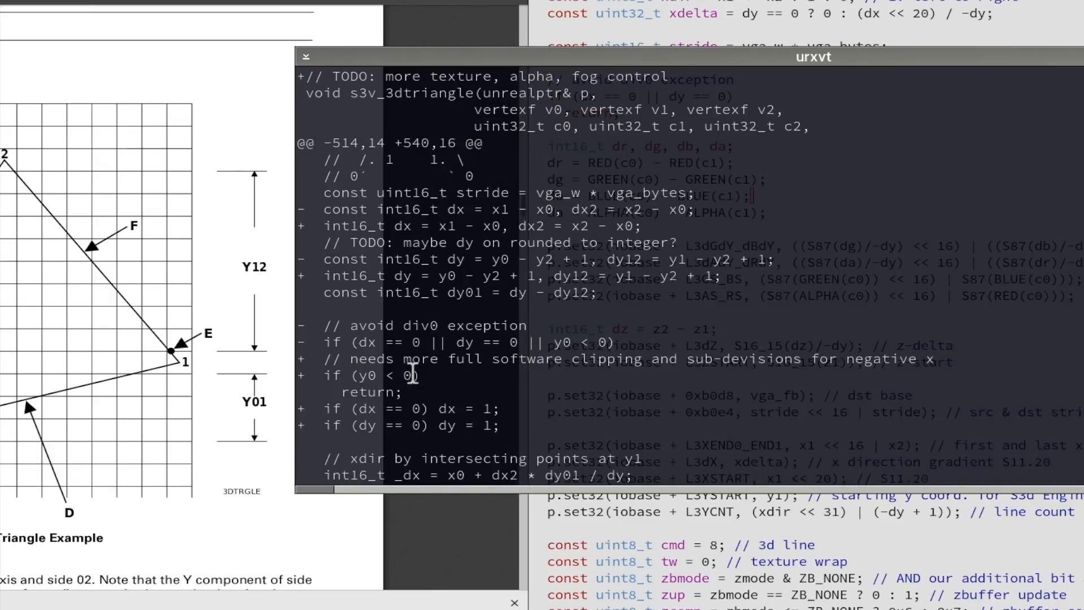
mouse_move(103, 13)
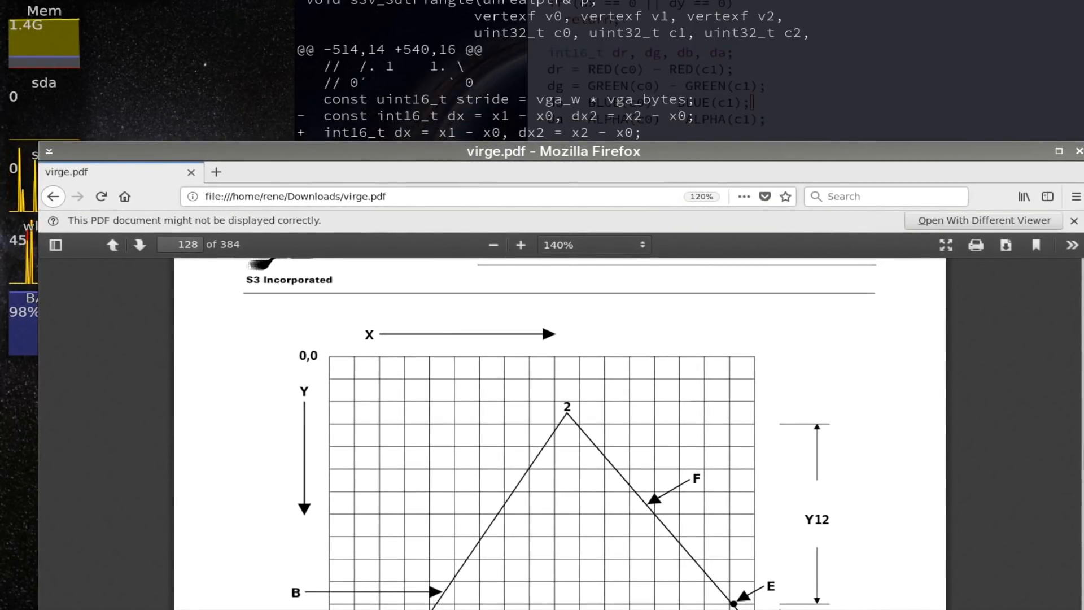
mouse_move(580, 425)
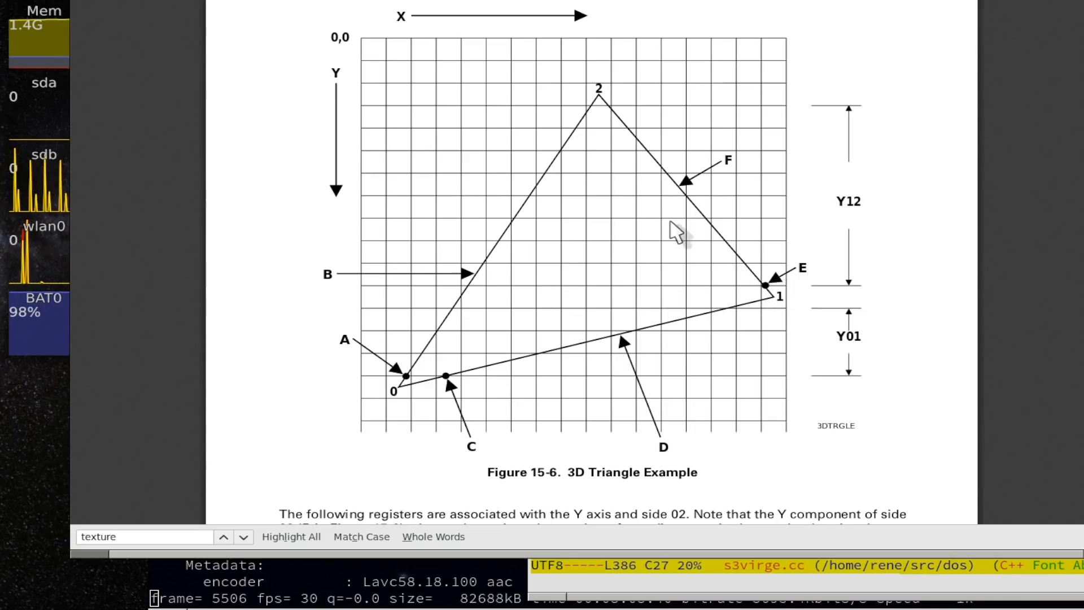
mouse_move(964, 14)
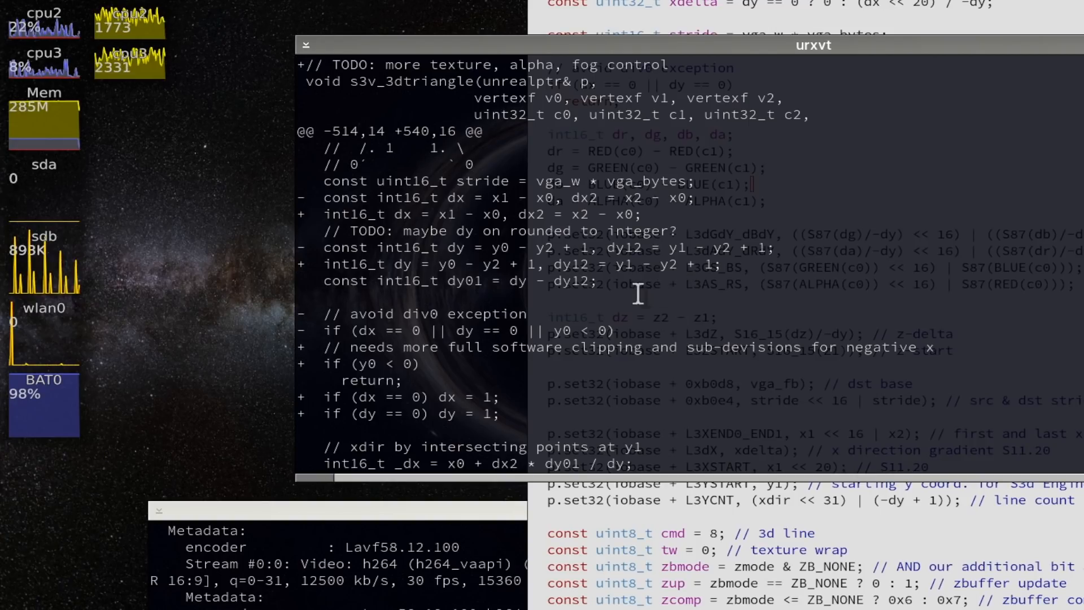
mouse_move(681, 283)
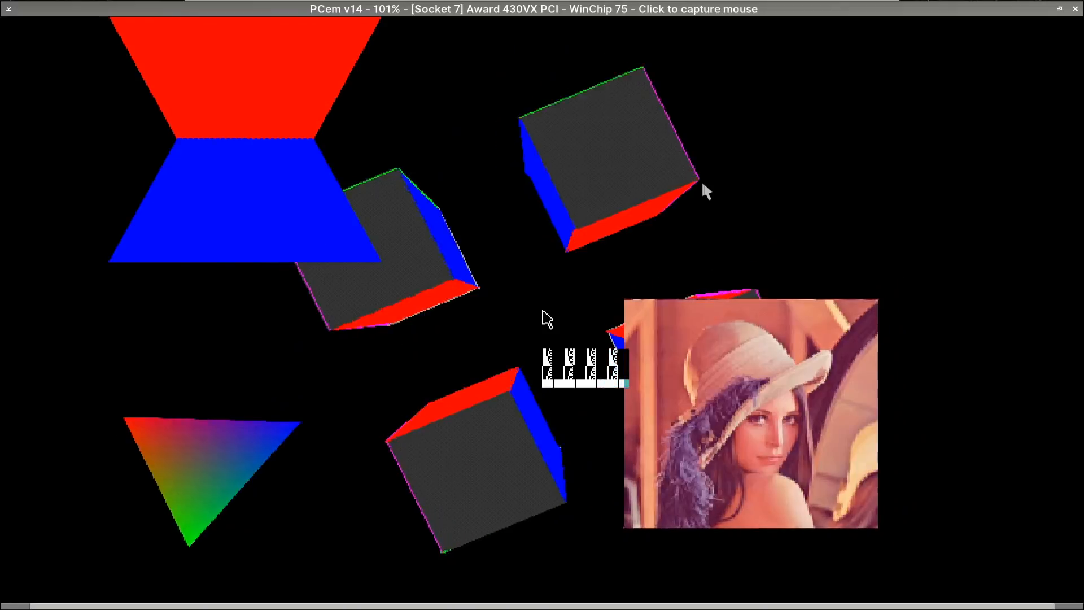
Start the DOS S3 ViRGE test in PCem to render the rotating cubes, coloured triangle and textured photo
left_click(704, 189)
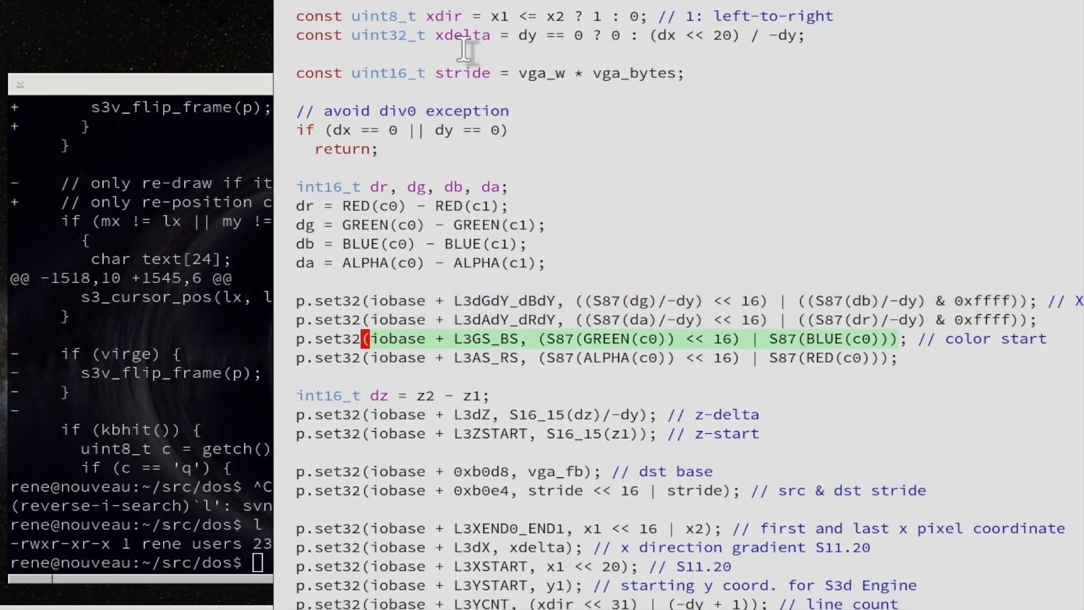
scroll("down", 3)
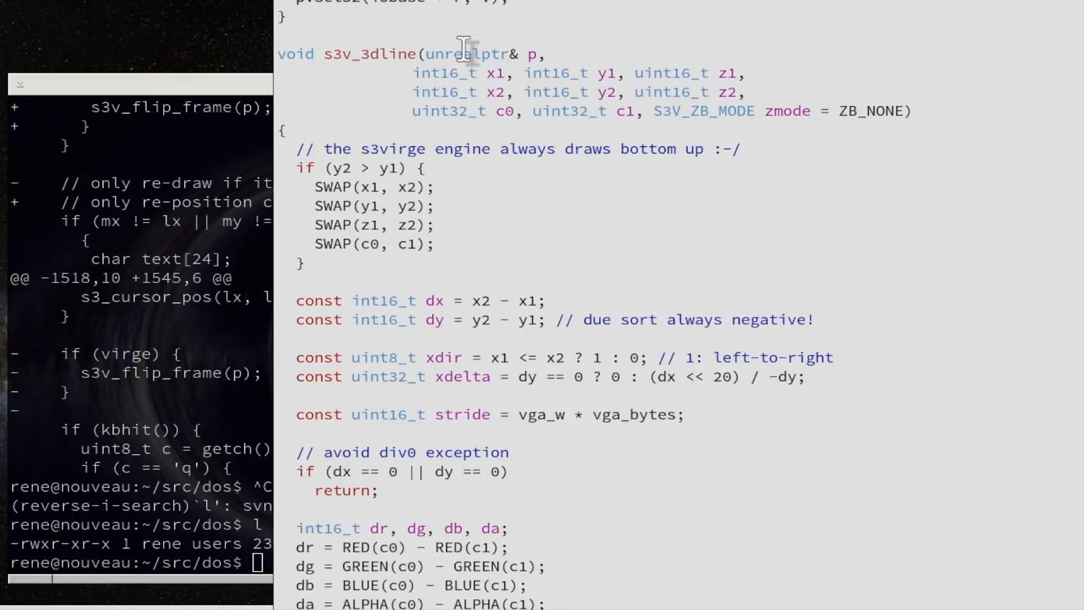
mouse_move(463, 21)
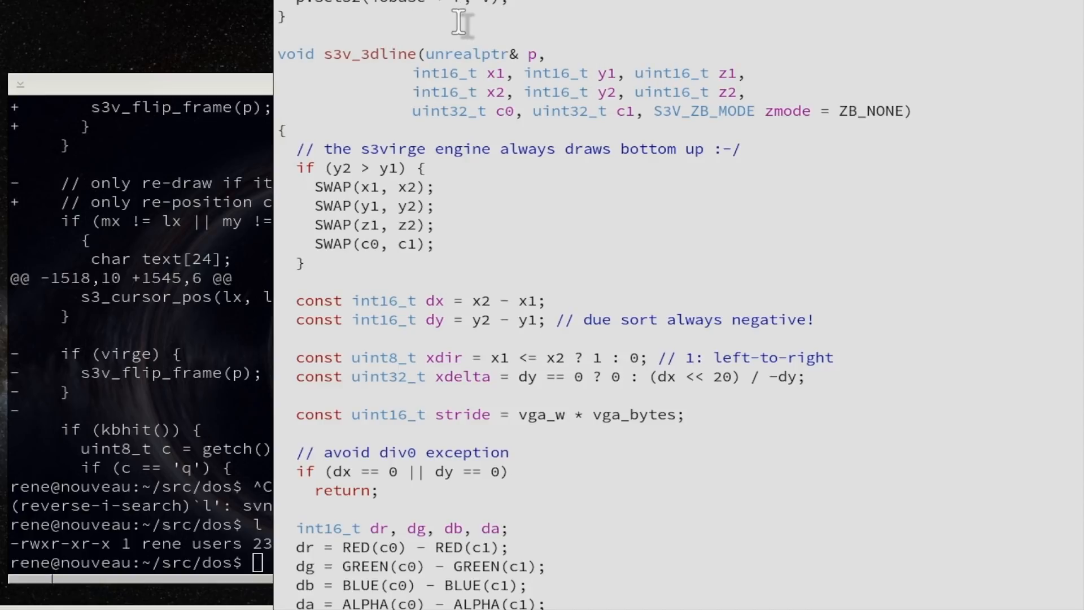
mouse_move(723, 213)
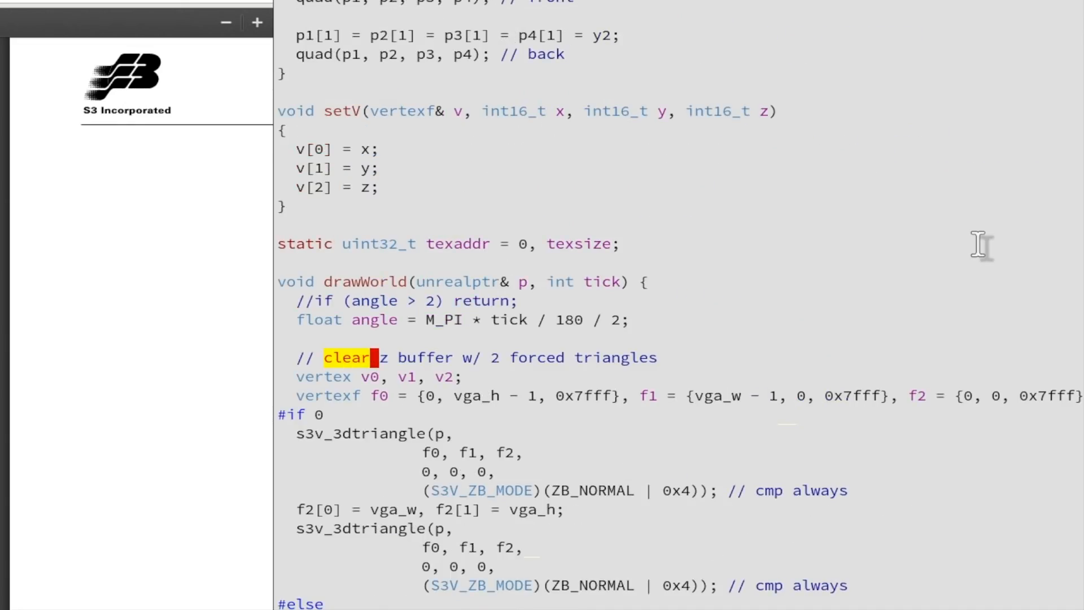
mouse_move(356, 362)
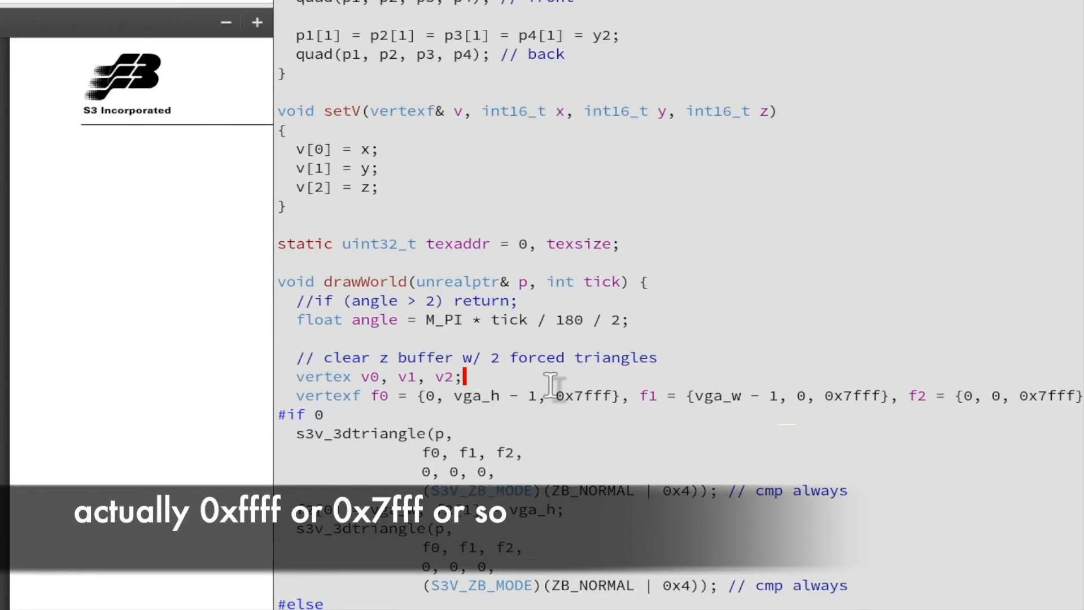
scroll("down", 3)
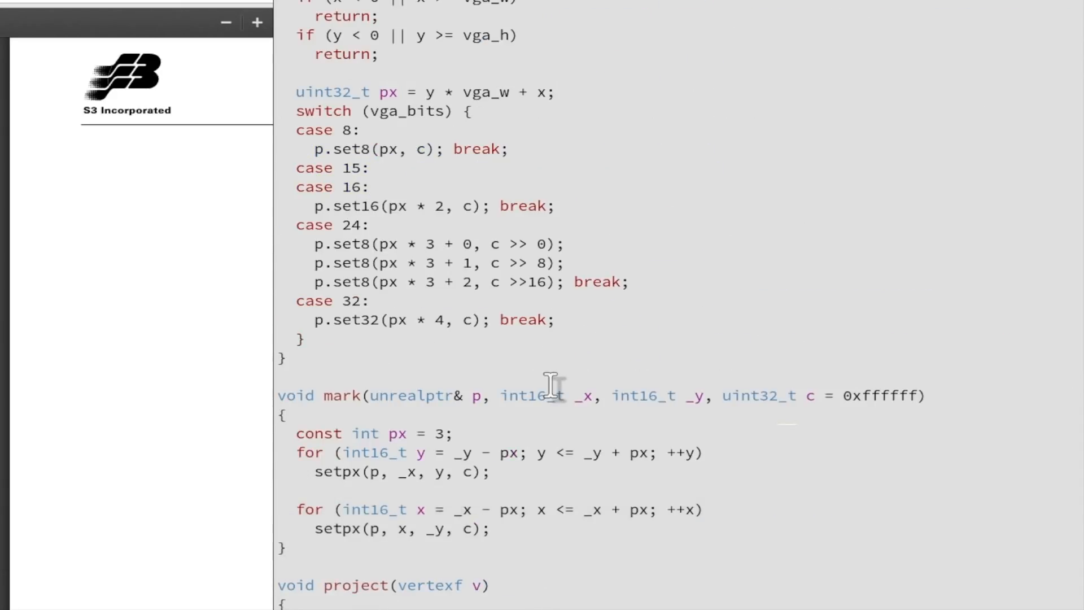
scroll("down", 3)
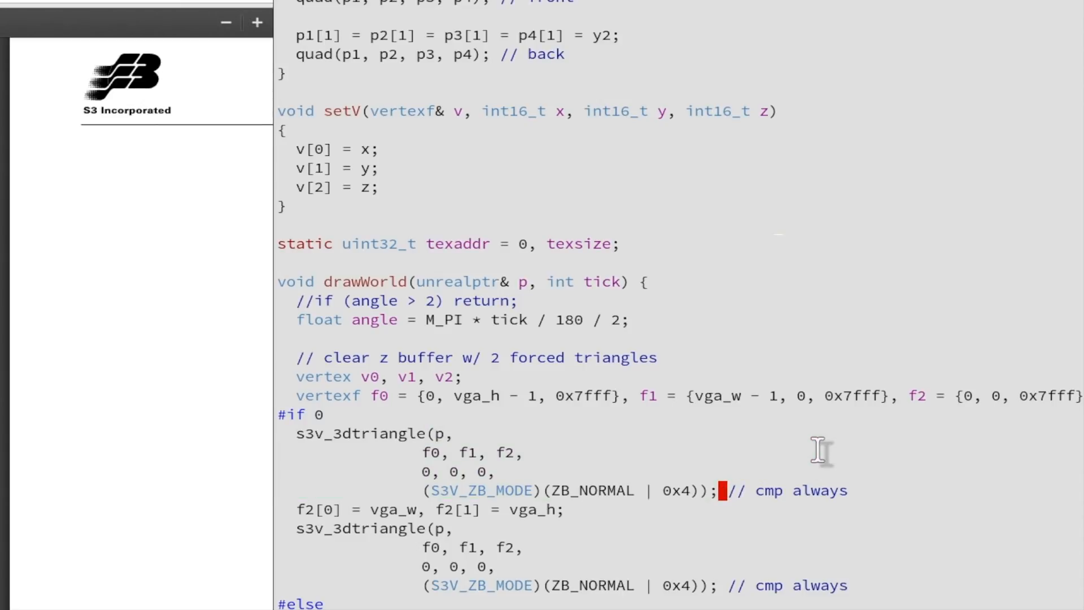
scroll("down", 3)
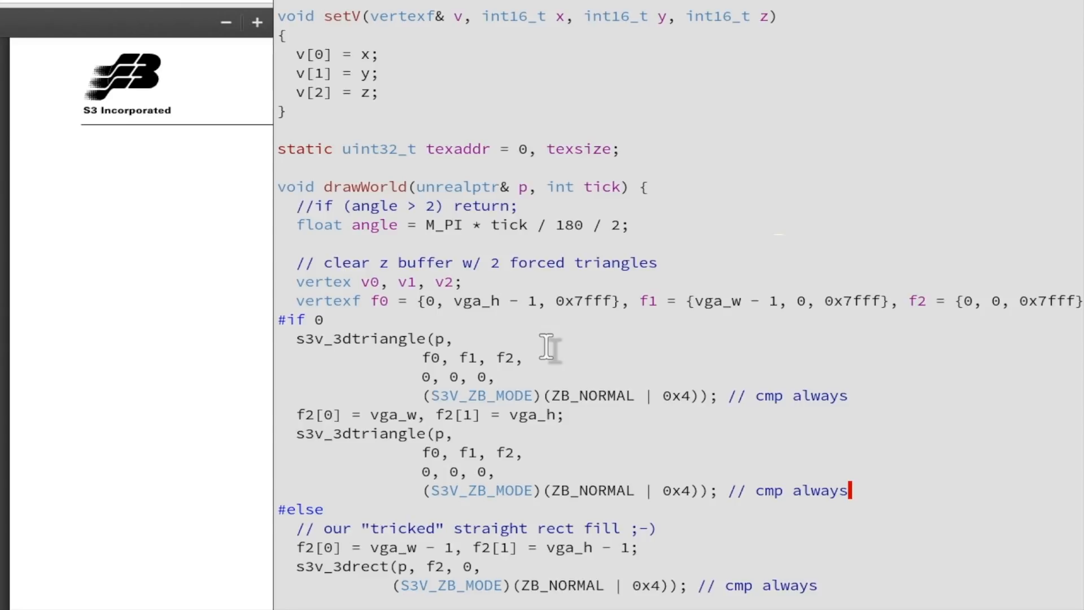
mouse_move(539, 329)
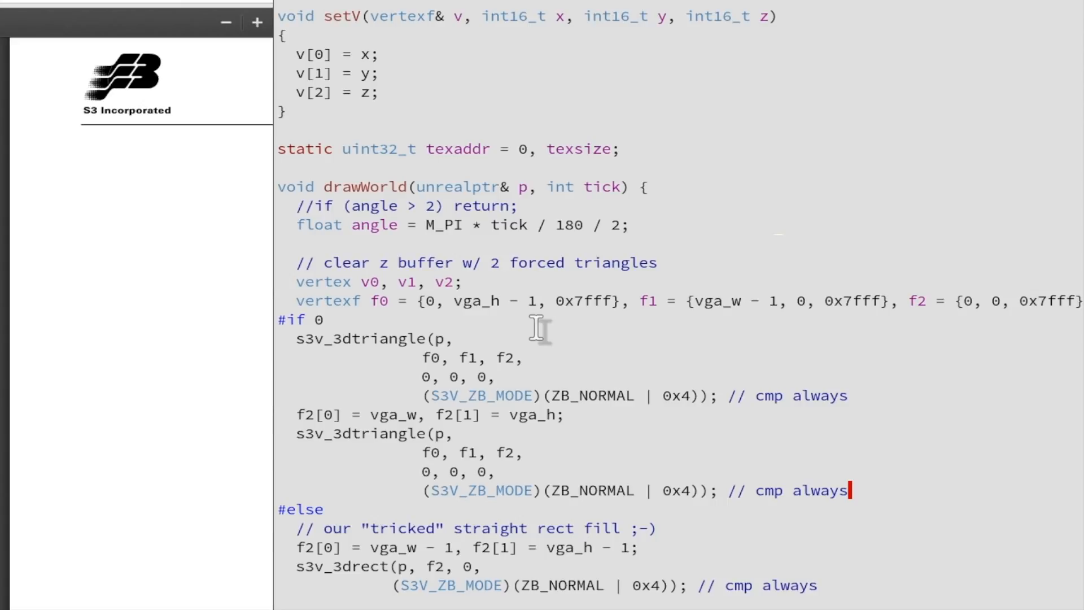
mouse_move(688, 163)
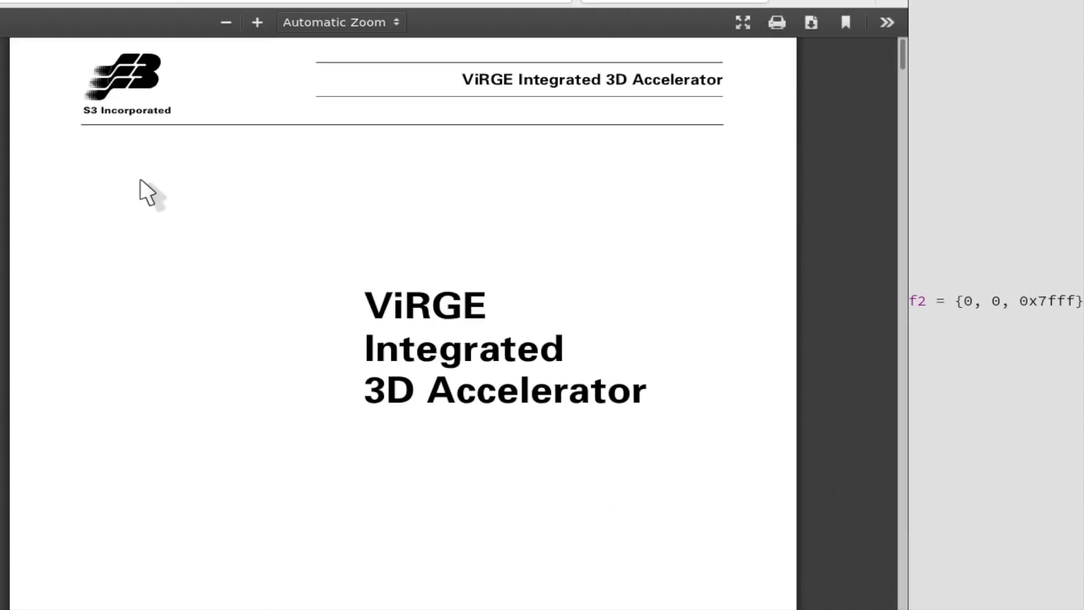
Scroll the ViRGE manual to Figure 15-6, the 3D Triangle Example, in the 3D Triangle Drawing section
scroll("down", 3)
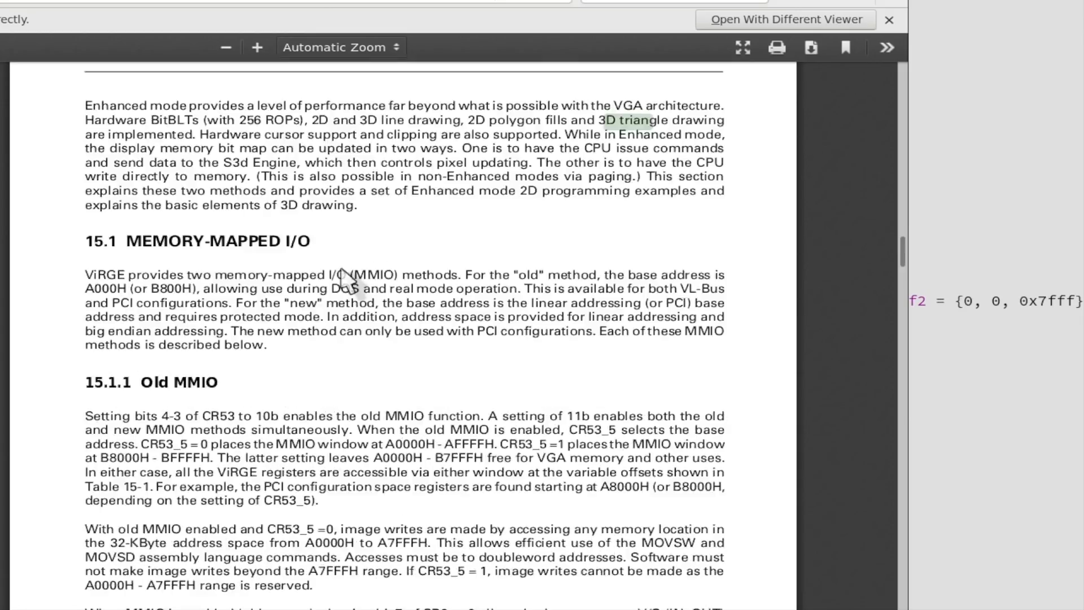
scroll("down", 3)
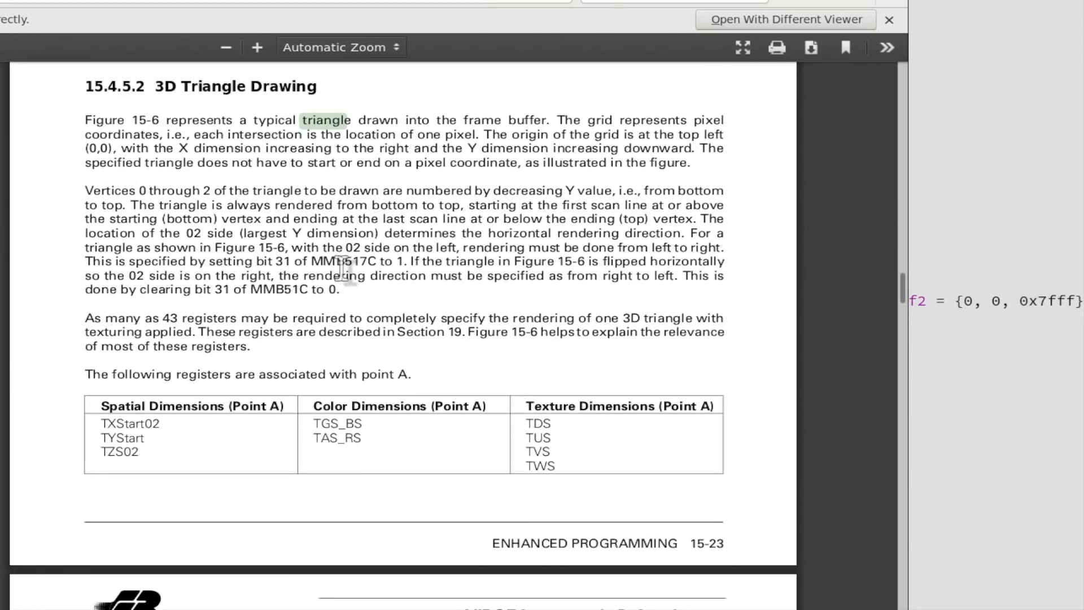
scroll("down", 3)
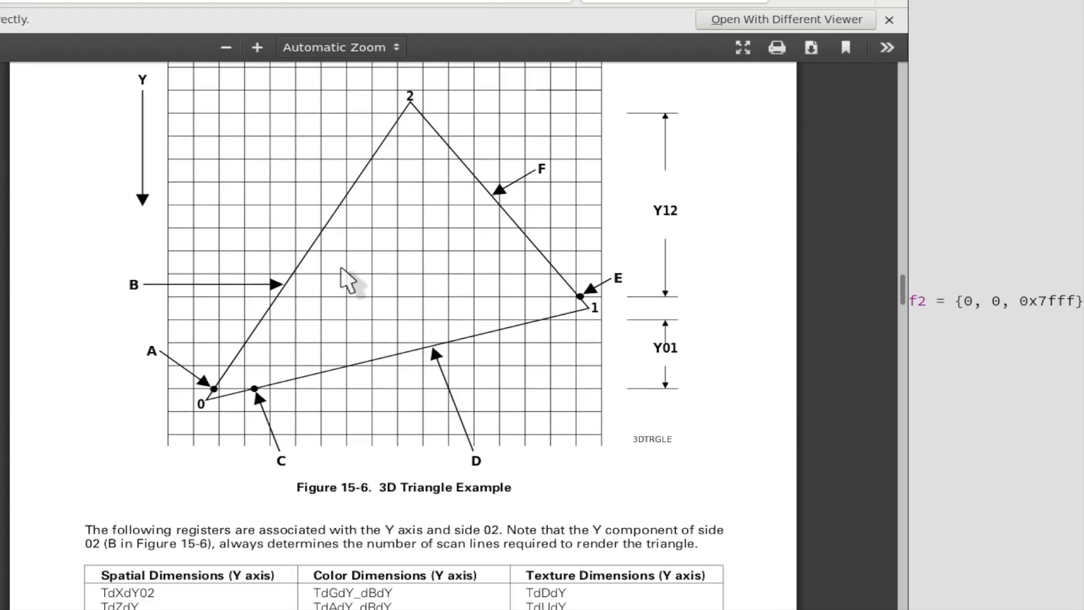
scroll("up", 3)
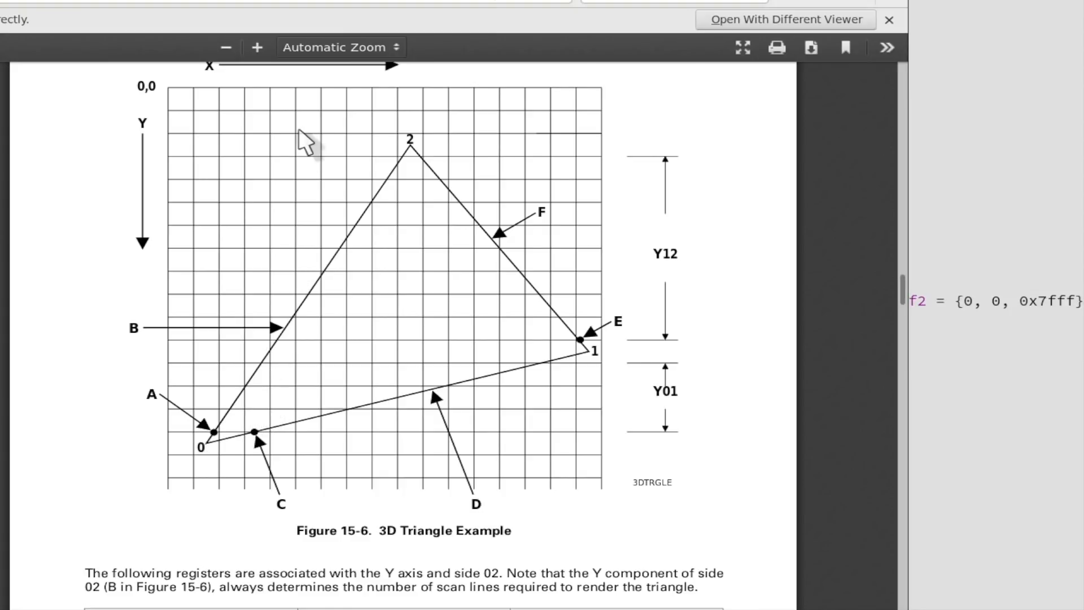
mouse_move(612, 316)
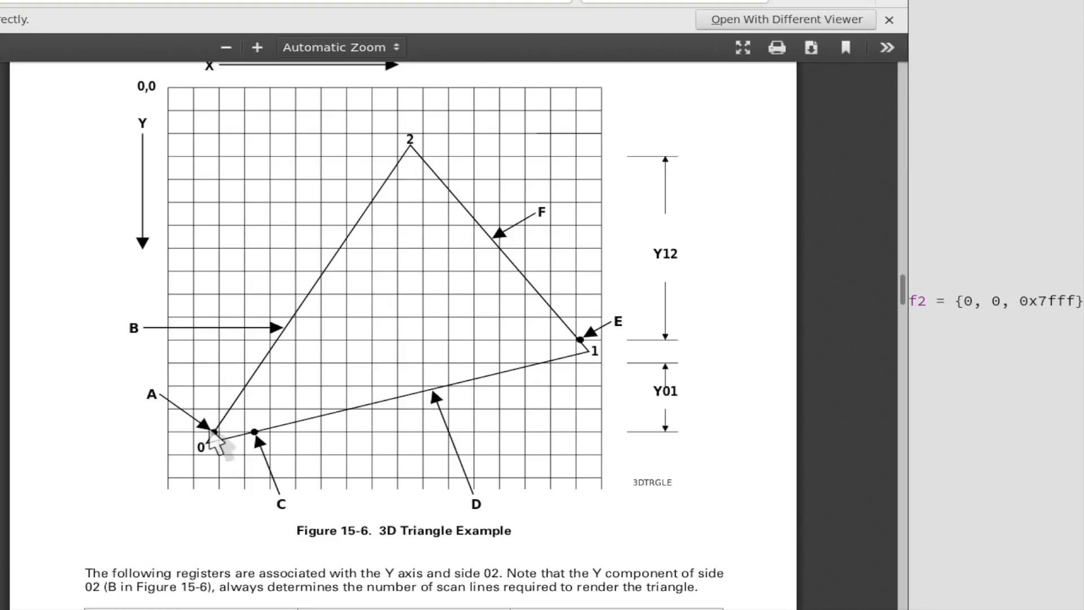
mouse_move(312, 335)
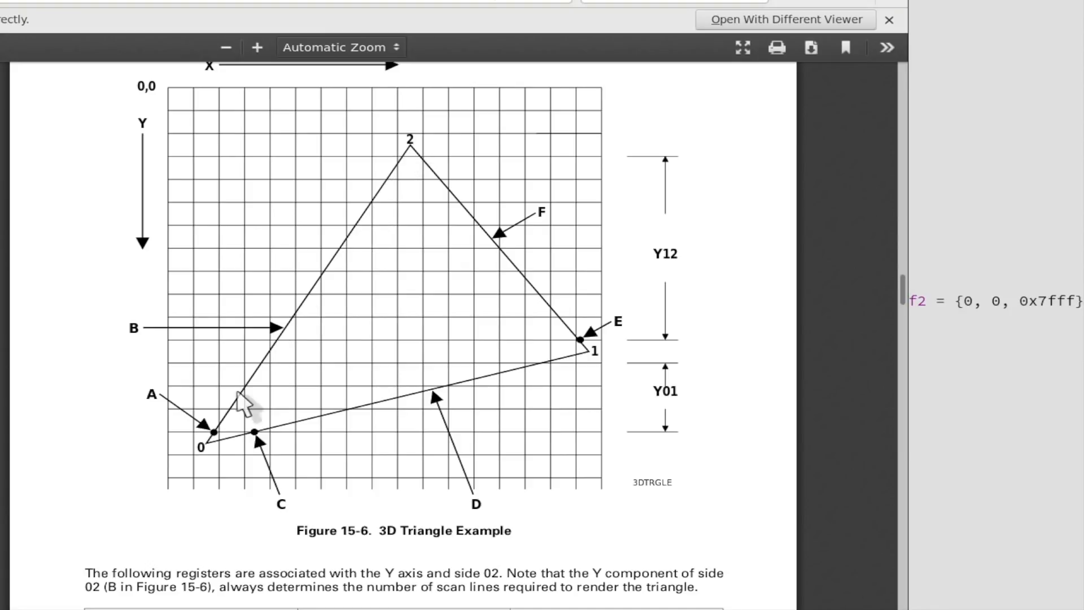
mouse_move(235, 187)
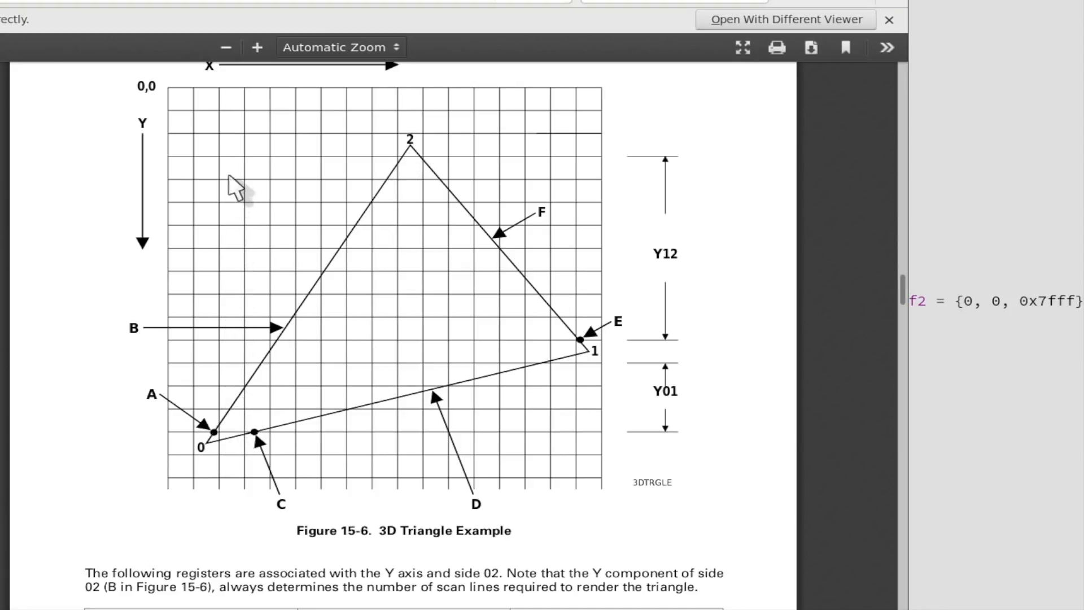
mouse_move(196, 104)
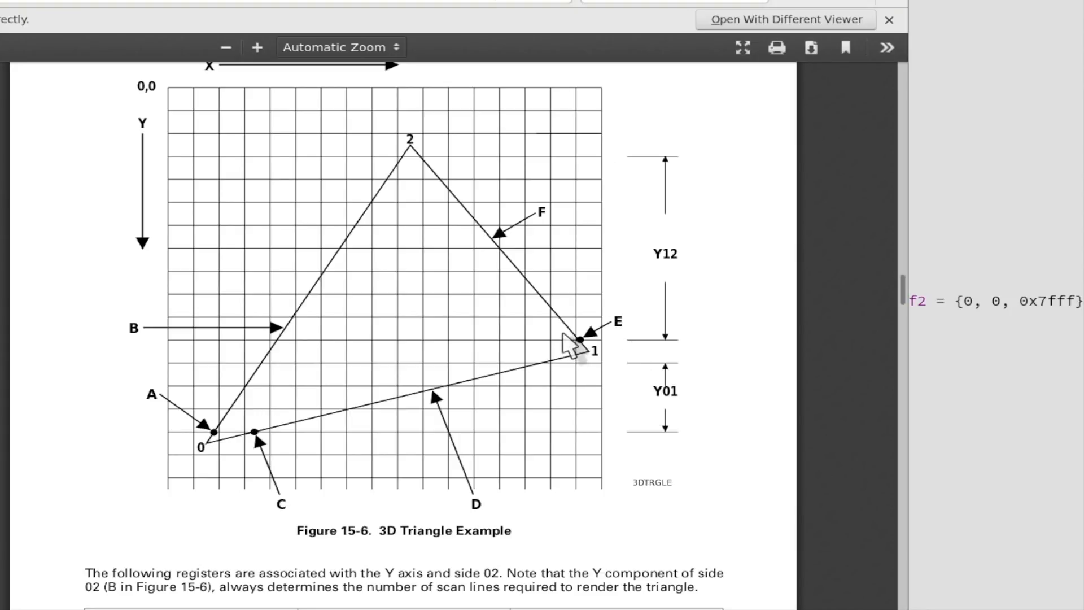
mouse_move(912, 342)
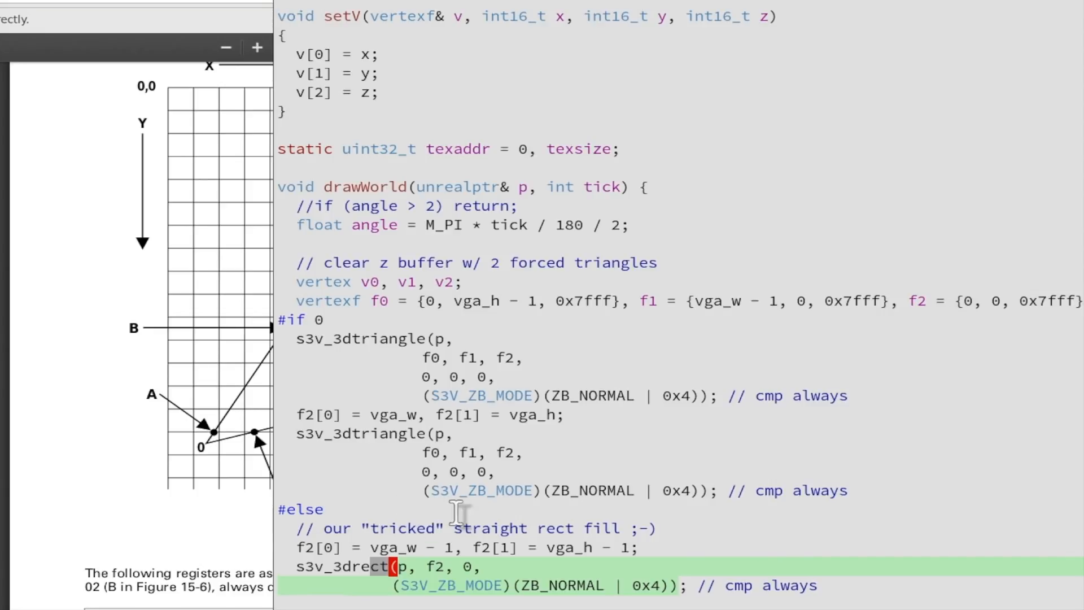
mouse_move(566, 501)
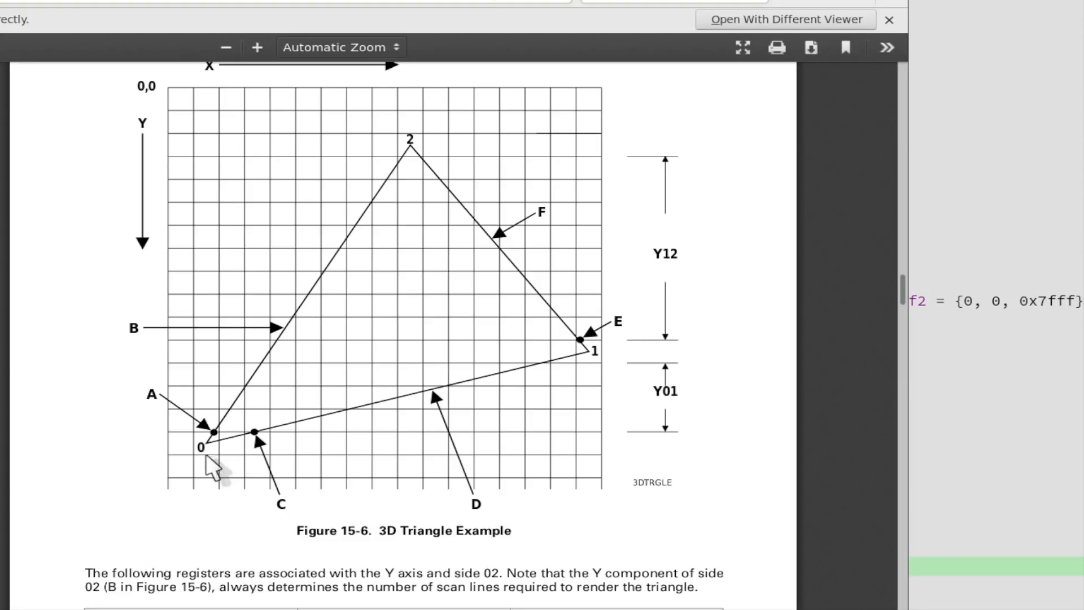
mouse_move(379, 156)
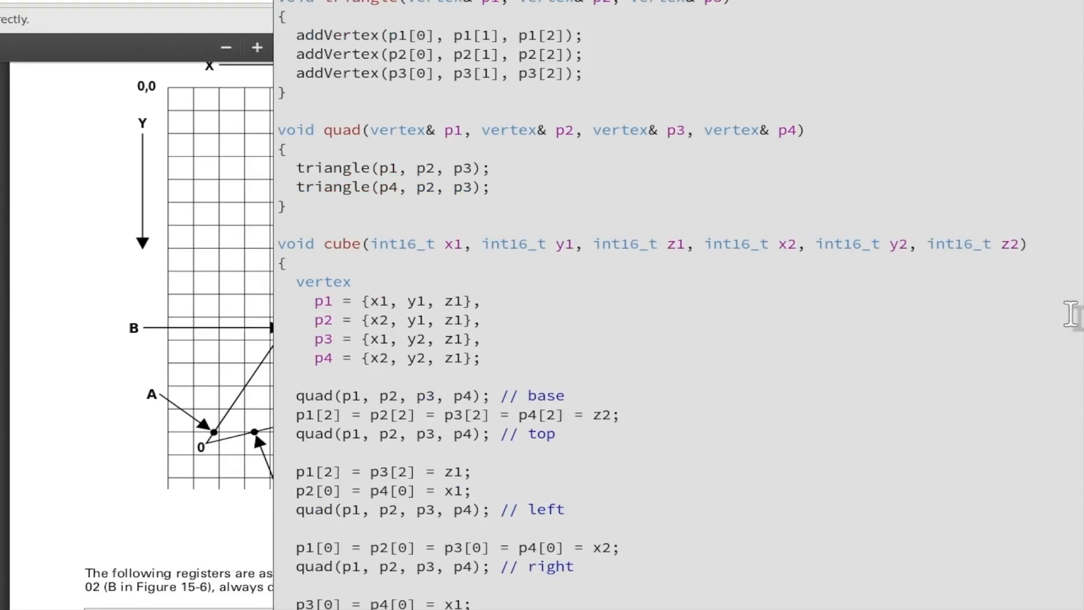
Scroll the source past the cube/quad helpers to the s3v_3drect definition with its vertex diagram
scroll("down", 3)
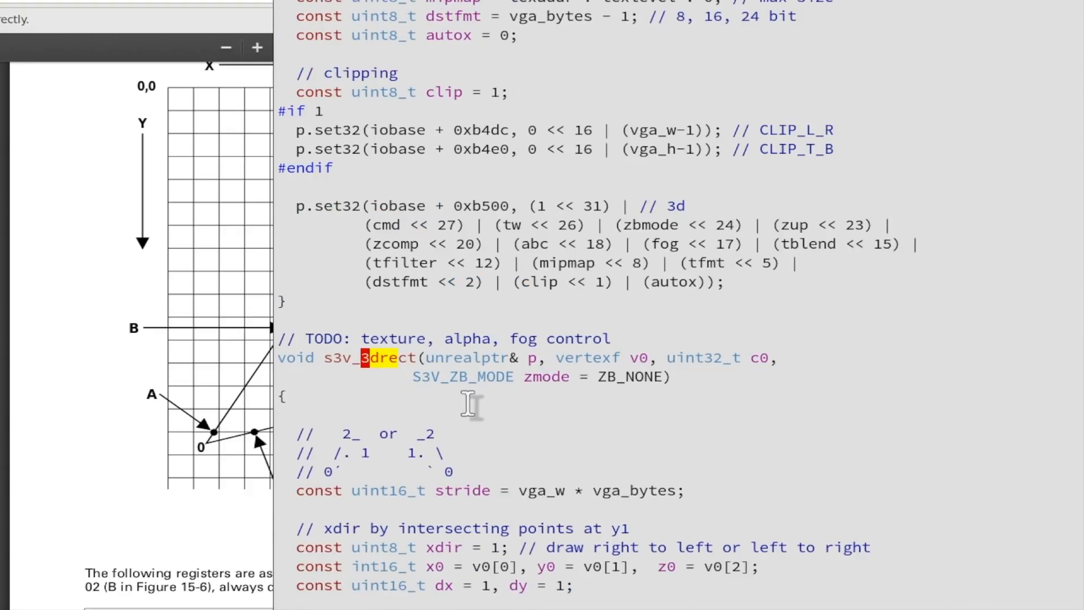
scroll("down", 3)
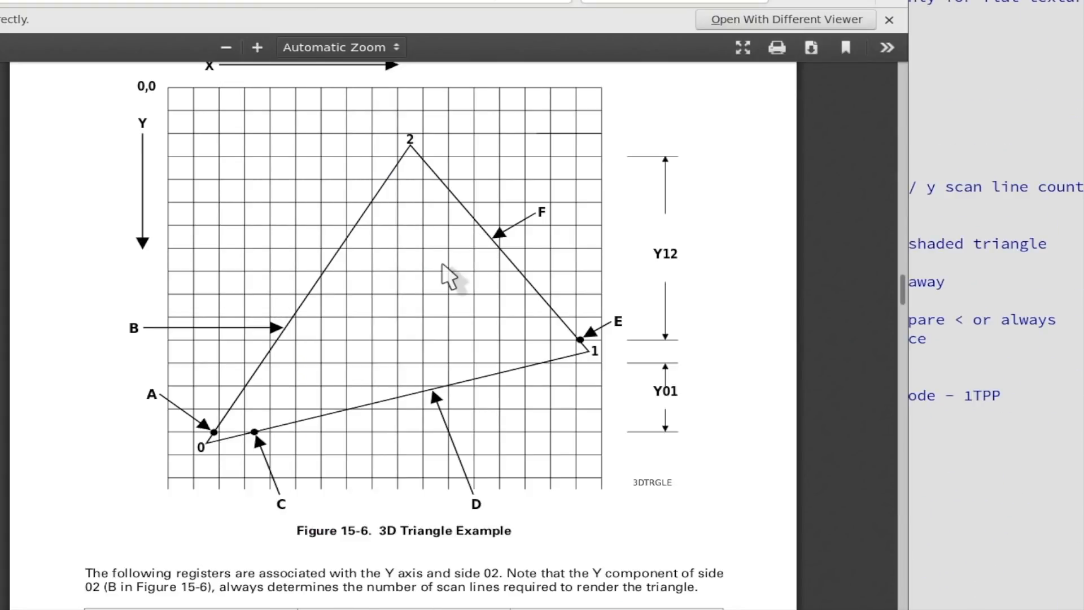
mouse_move(270, 473)
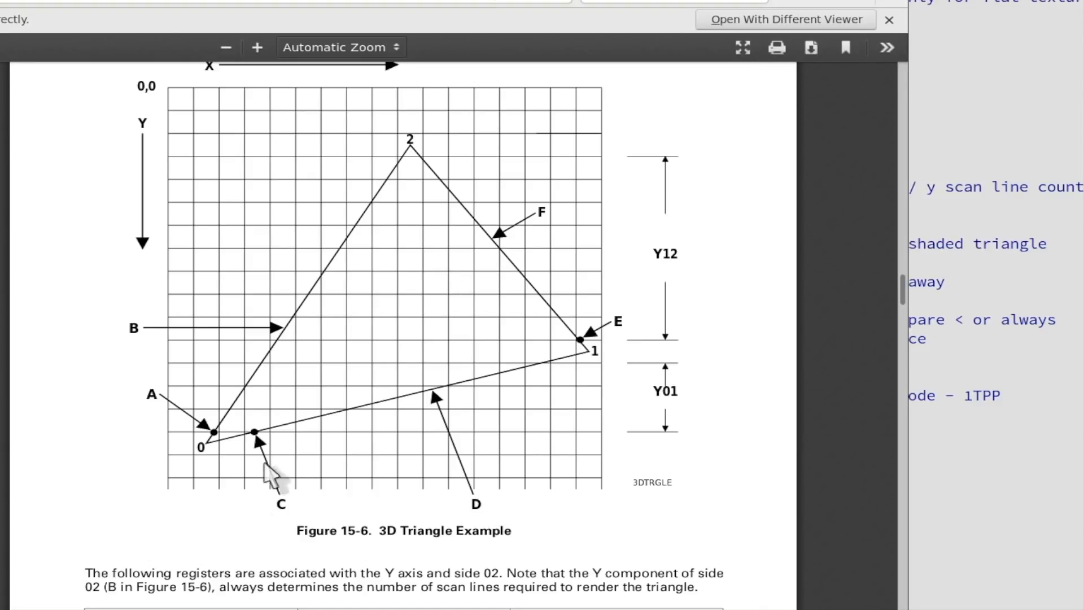
mouse_move(124, 550)
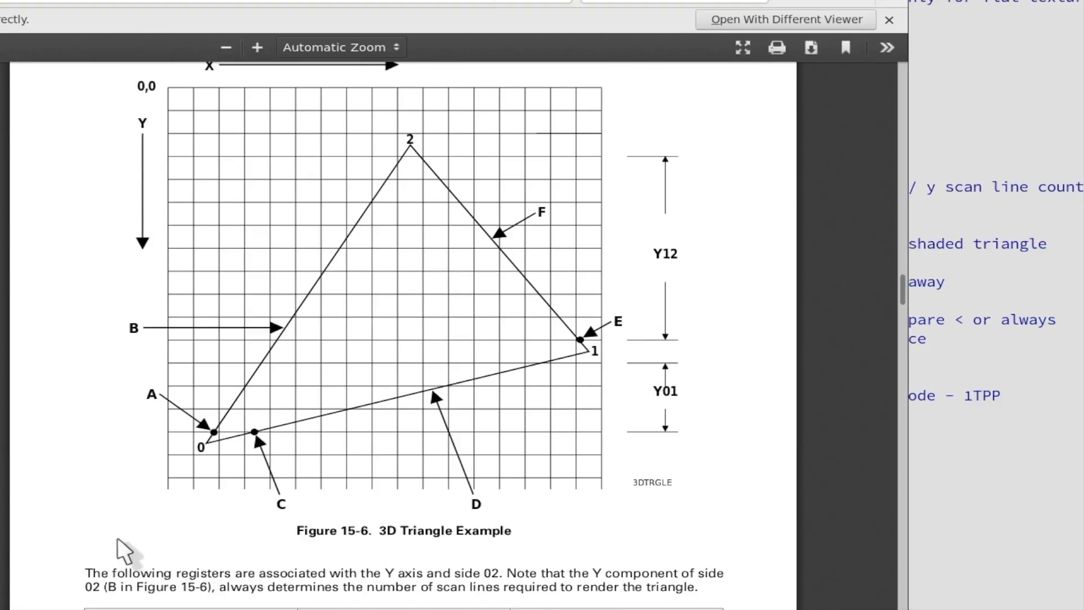
mouse_move(158, 95)
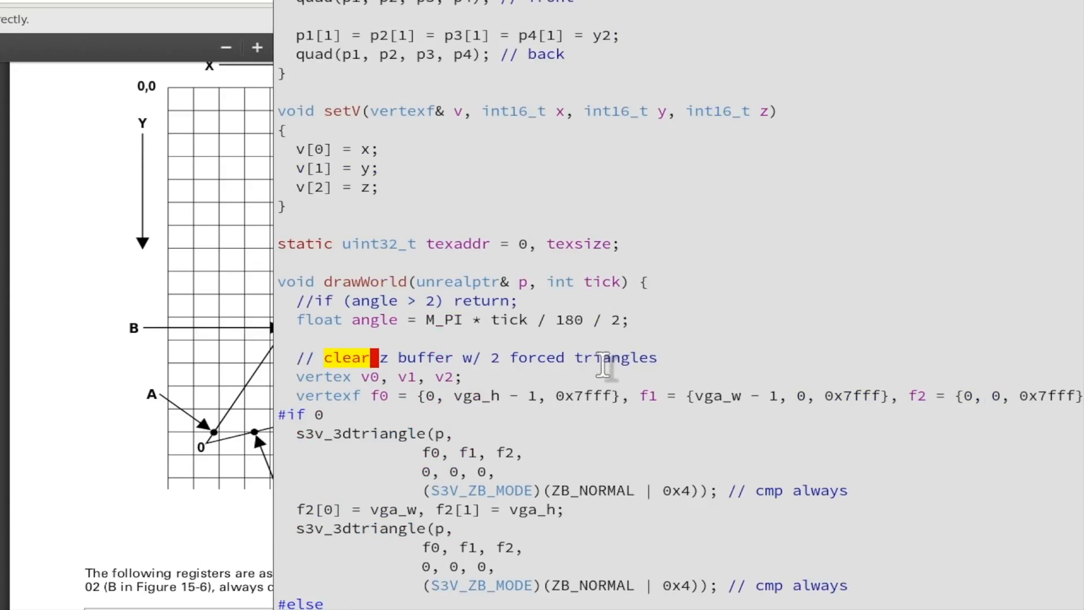
mouse_move(391, 366)
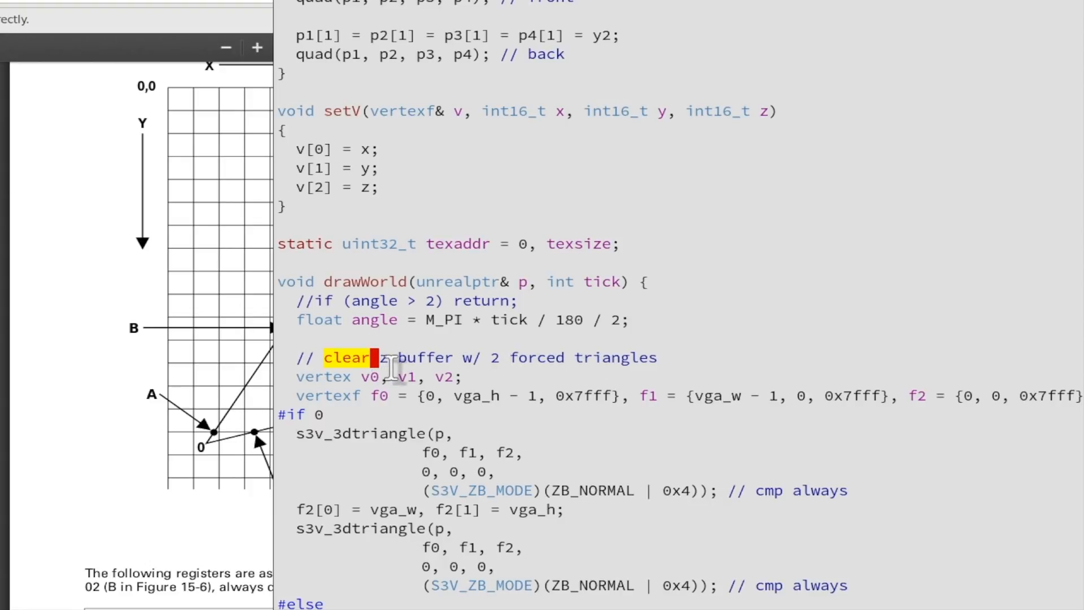
mouse_move(352, 377)
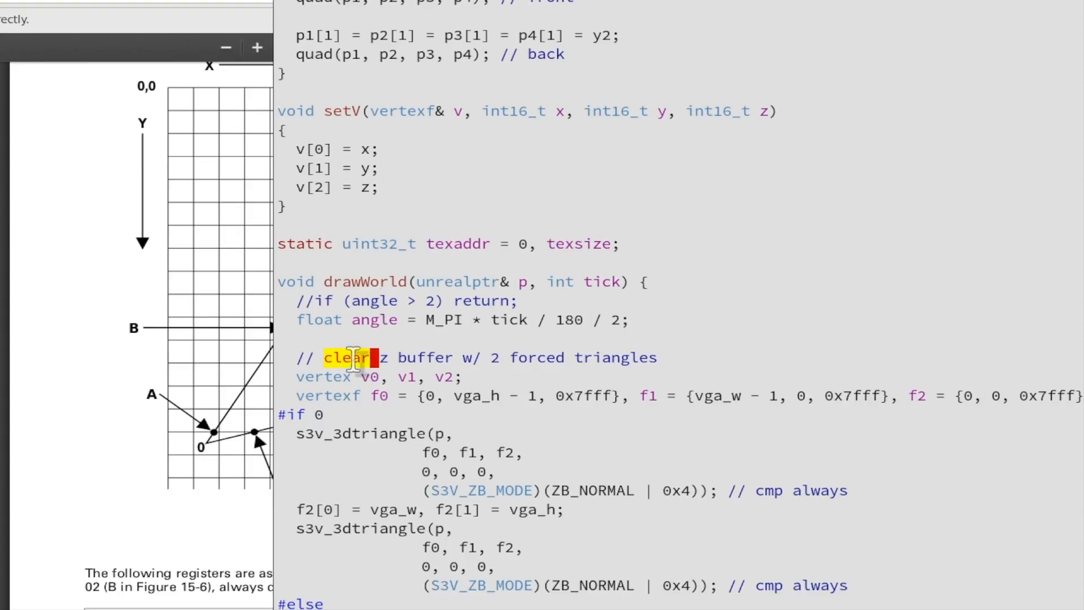
mouse_move(331, 357)
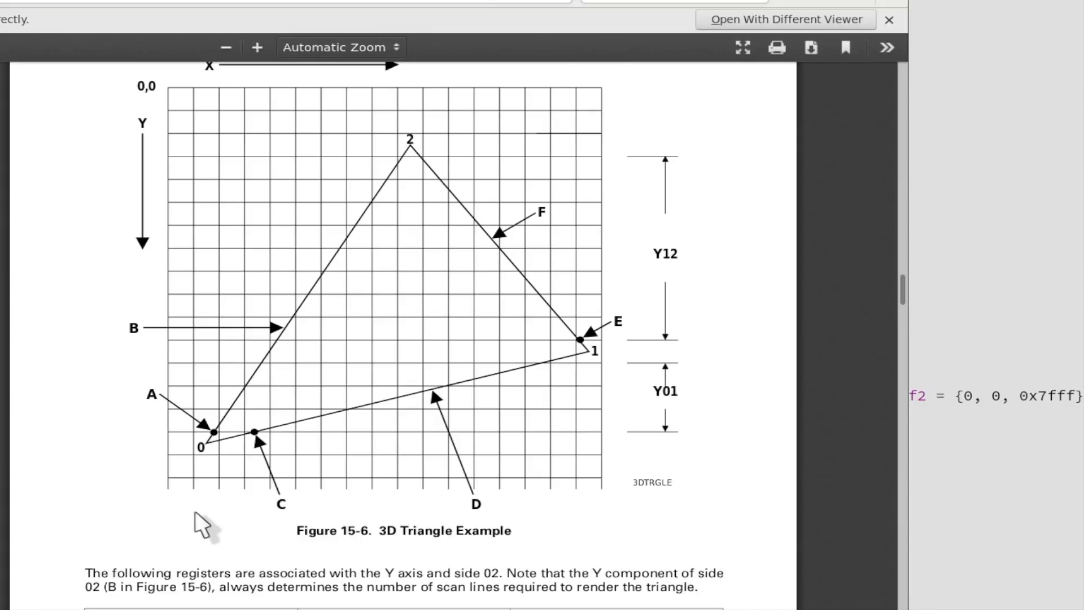
mouse_move(365, 101)
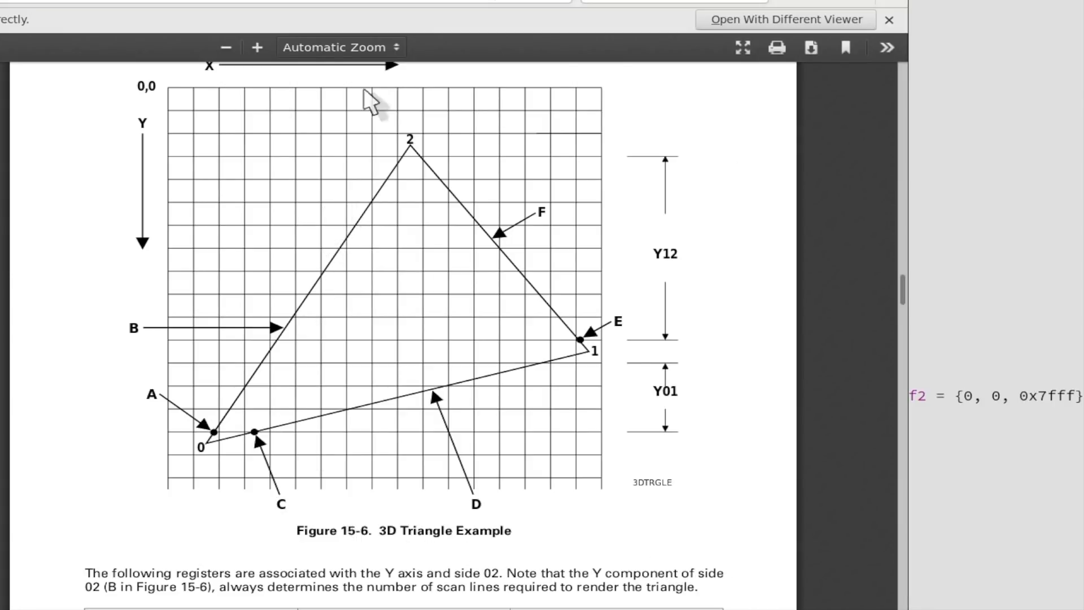
mouse_move(291, 241)
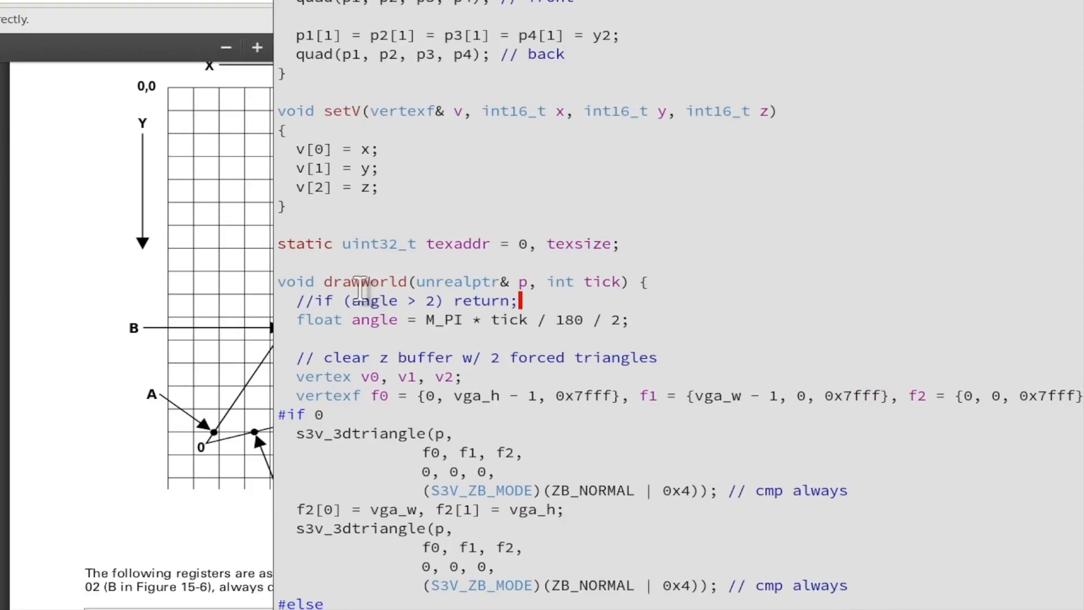
mouse_move(392, 547)
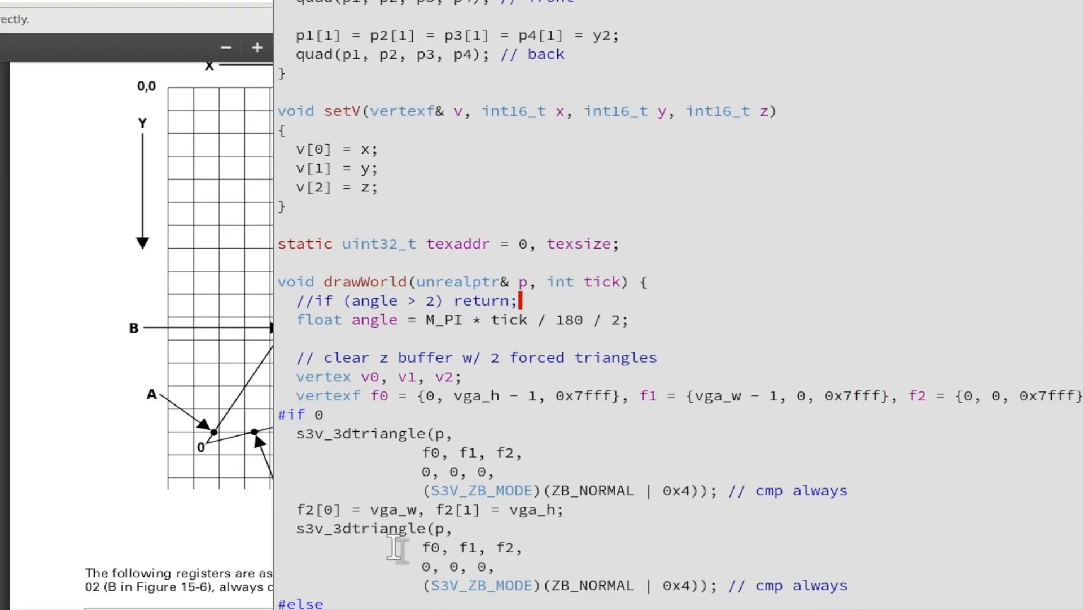
mouse_move(270, 596)
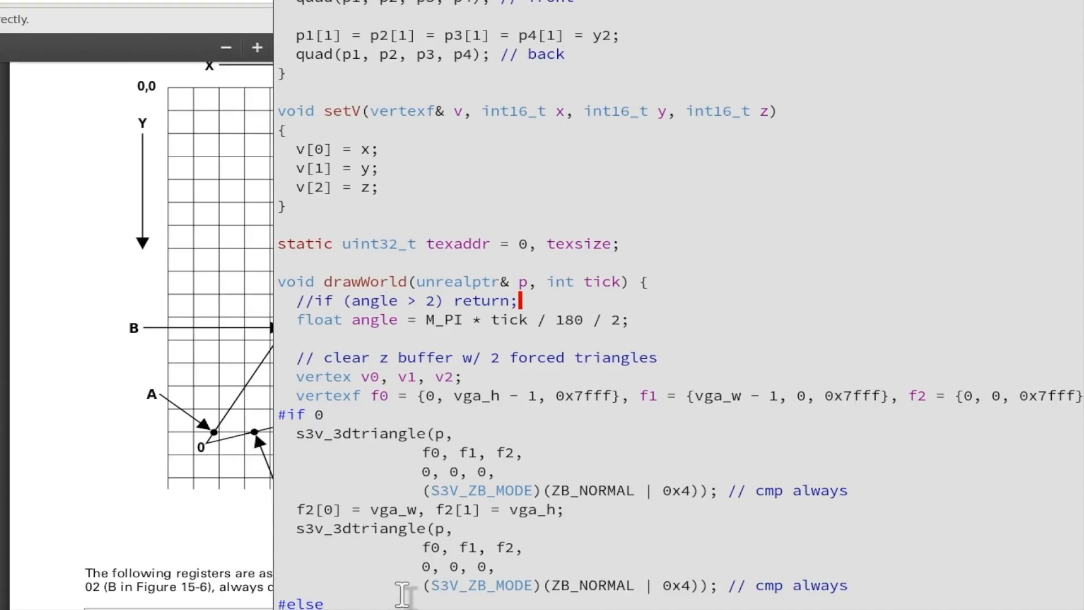
mouse_move(359, 404)
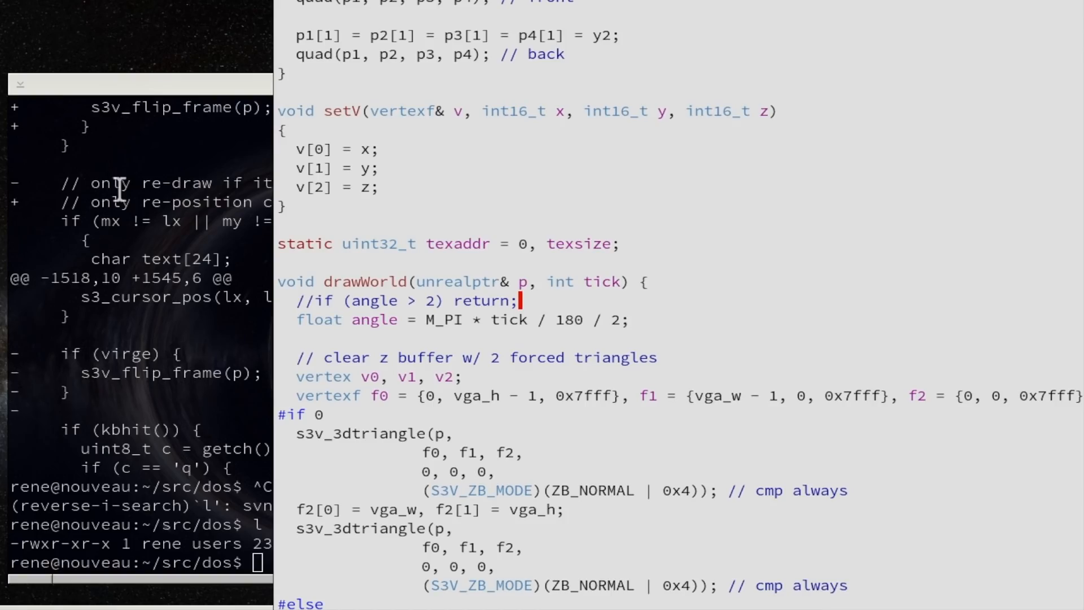
mouse_move(14, 332)
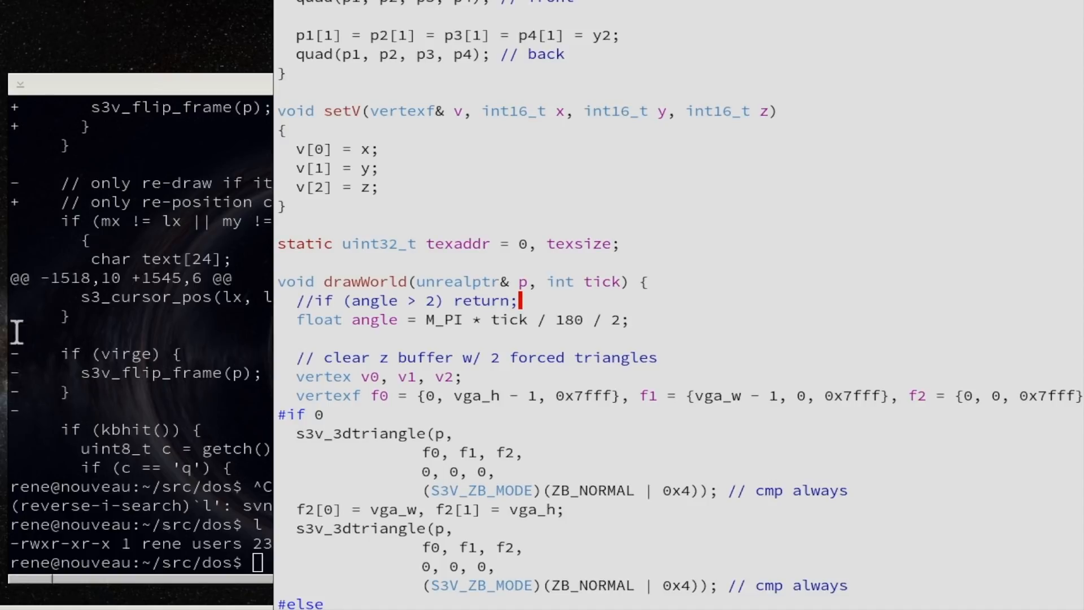